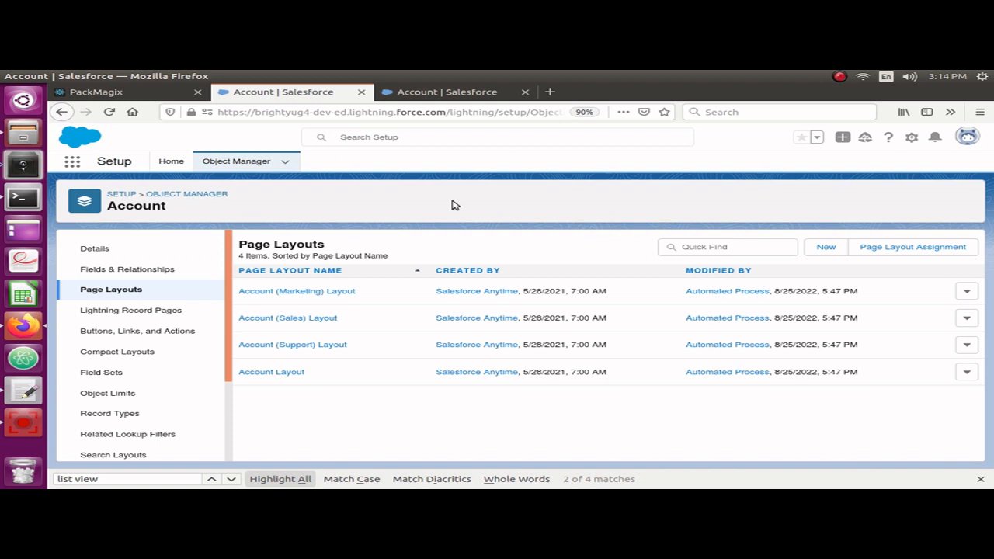
mouse_move(313, 297)
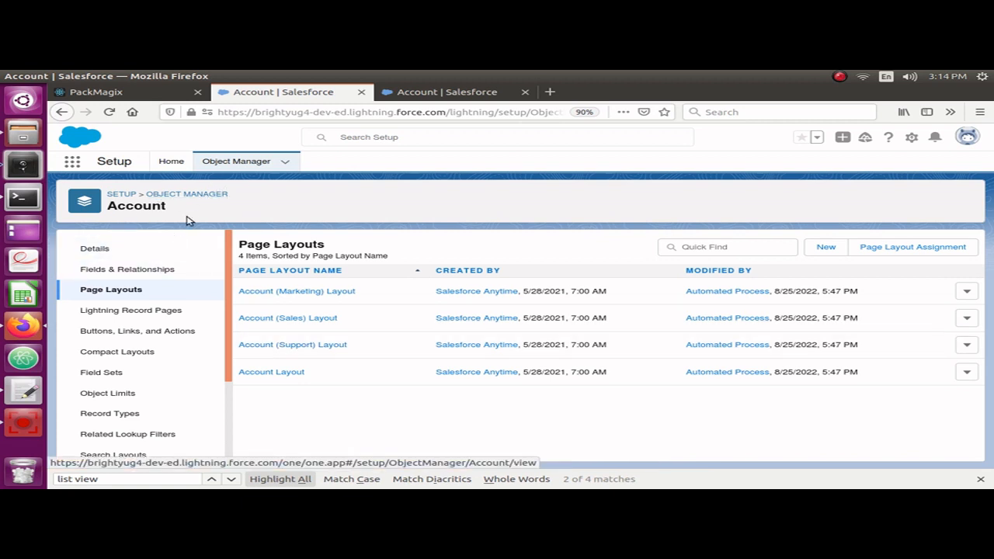
mouse_move(127, 279)
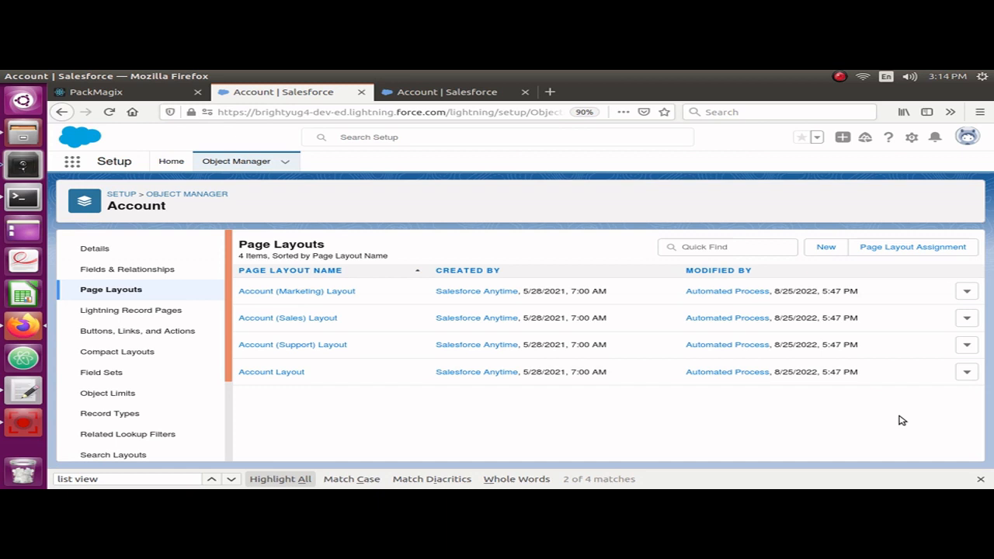
mouse_move(550, 312)
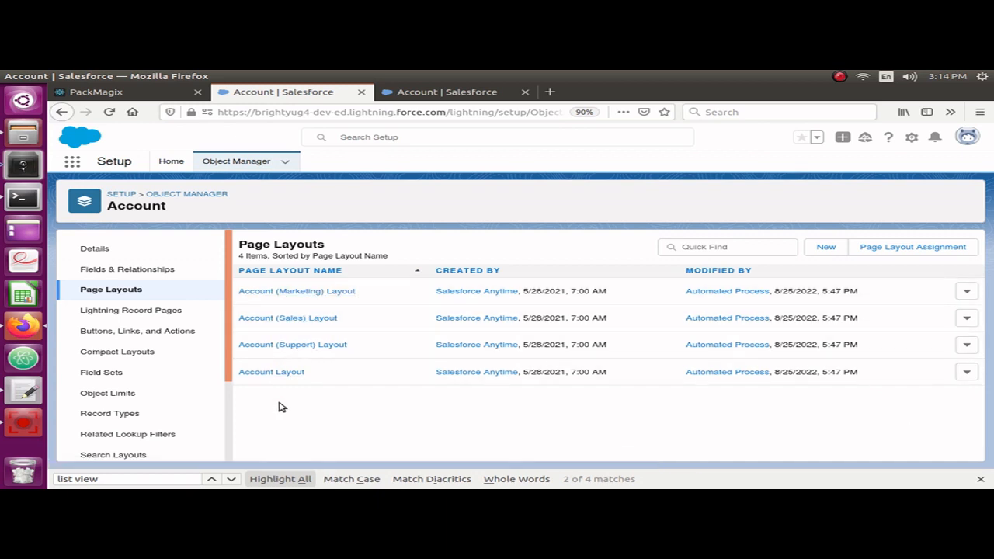
mouse_move(381, 351)
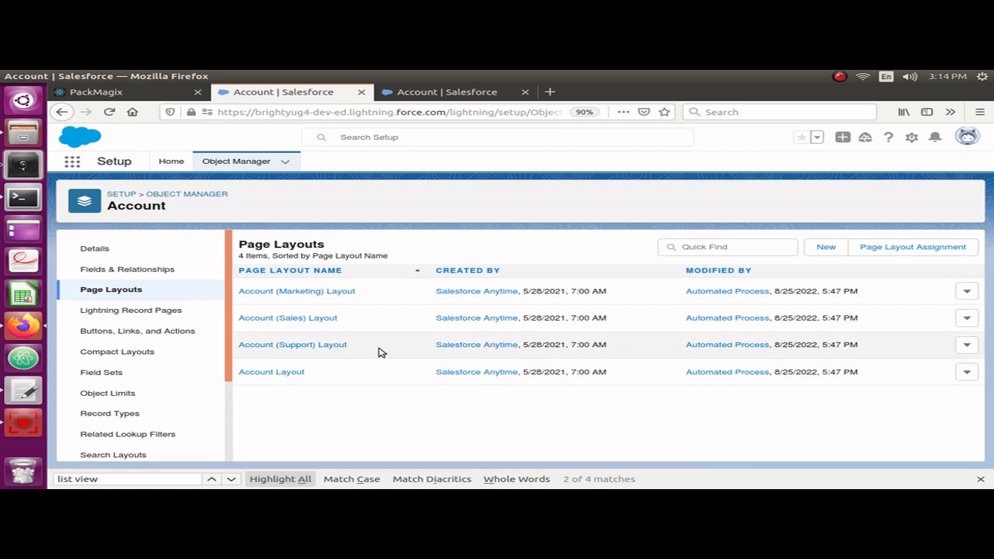
mouse_move(394, 407)
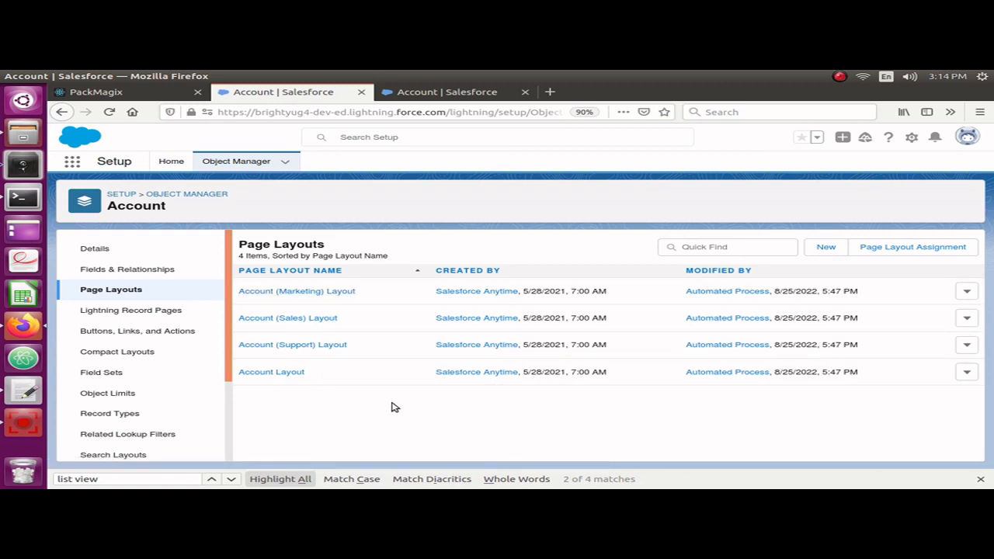
mouse_move(393, 403)
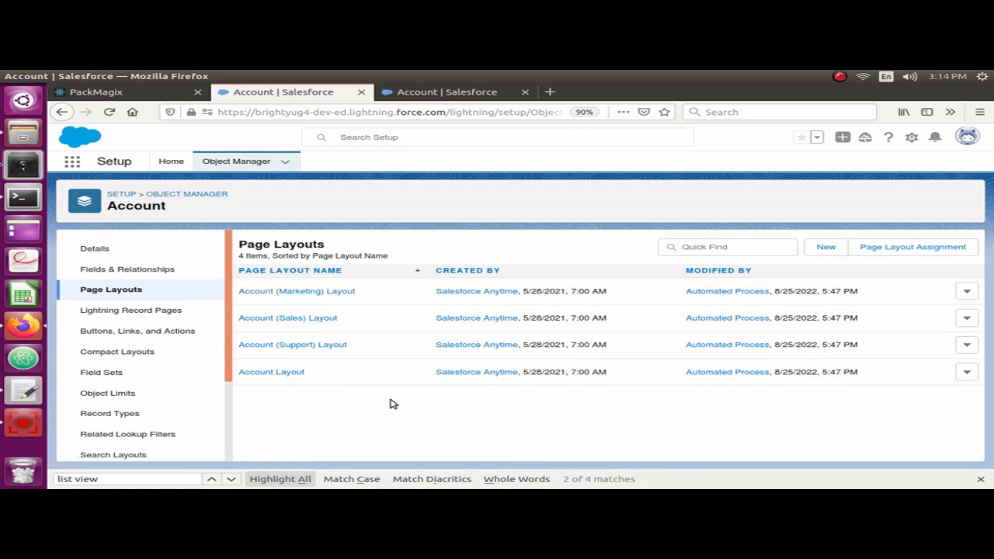
mouse_move(356, 313)
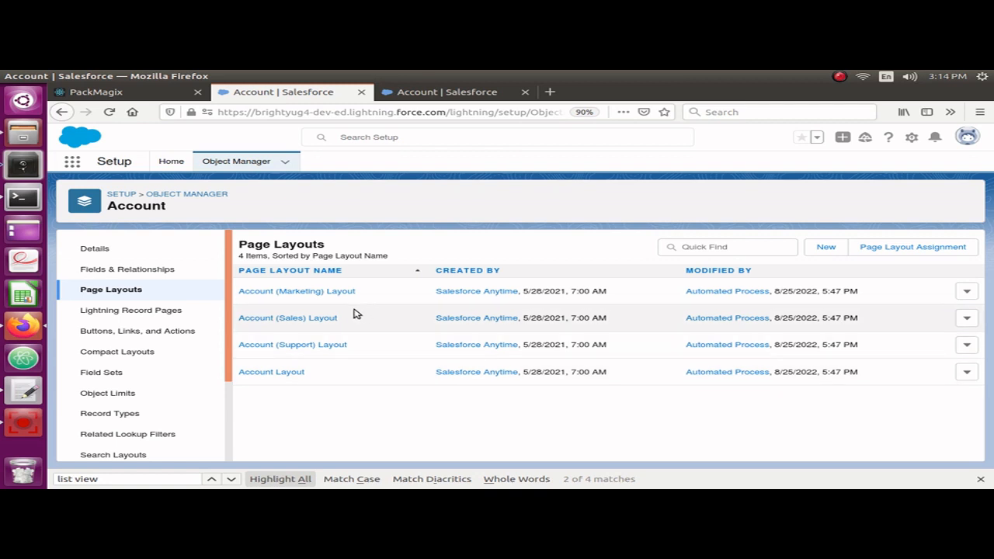
mouse_move(297, 323)
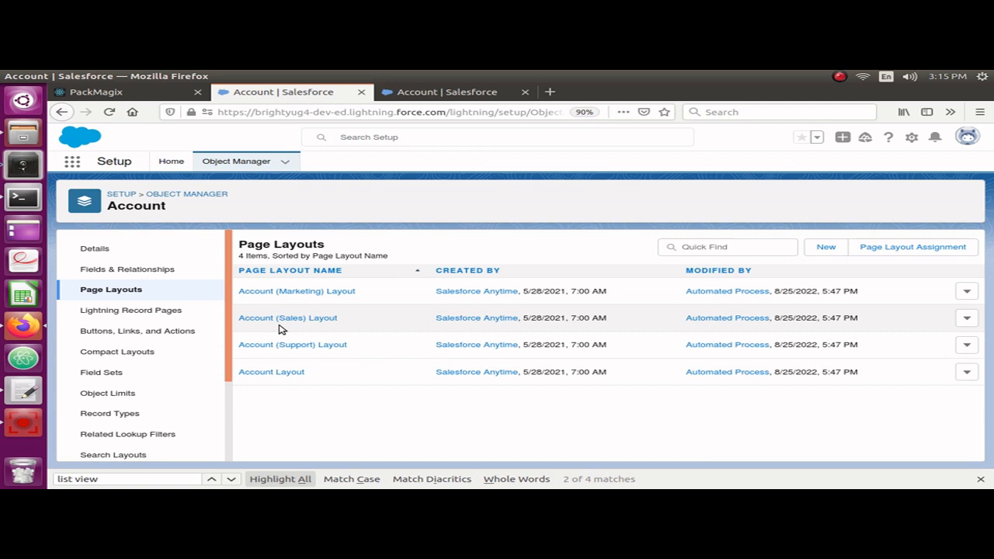
mouse_move(315, 377)
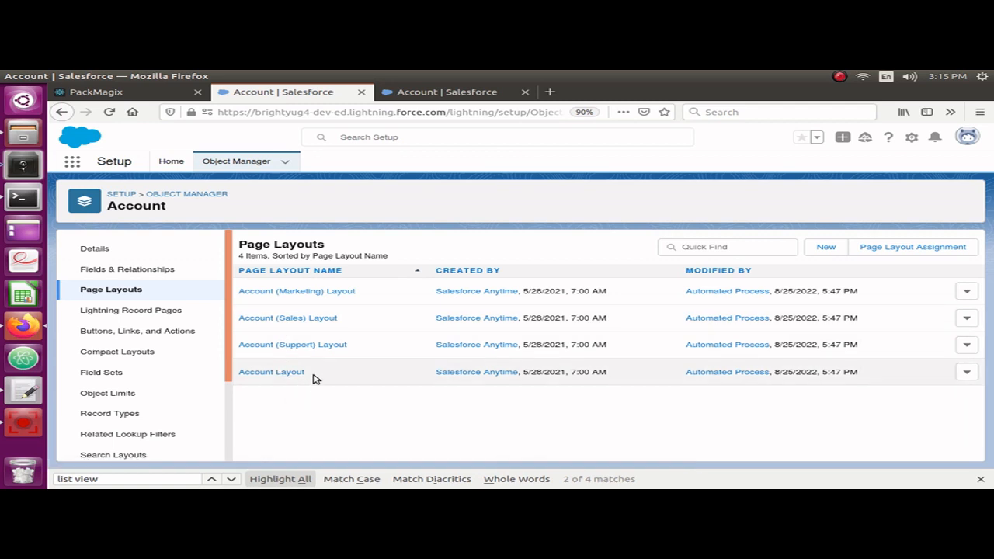
mouse_move(314, 295)
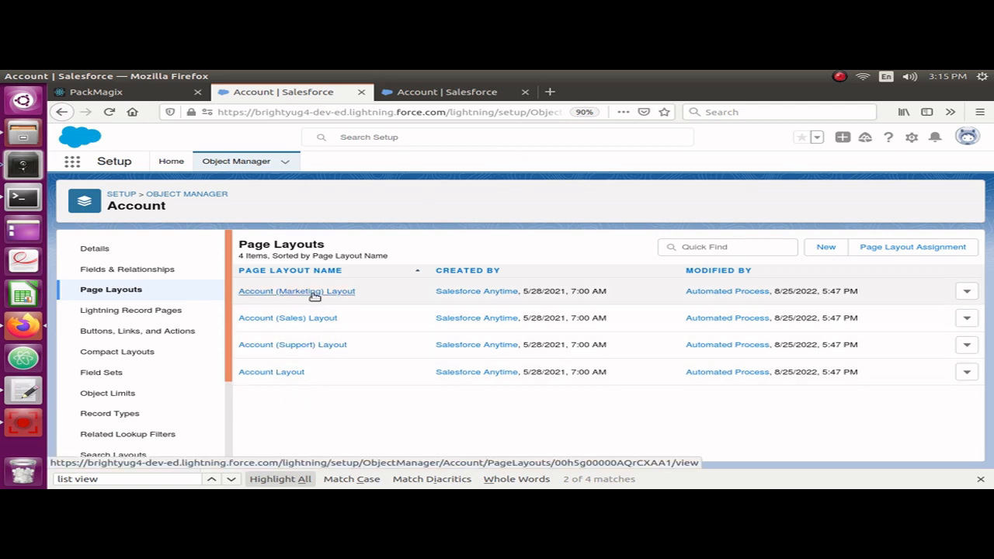
mouse_move(323, 288)
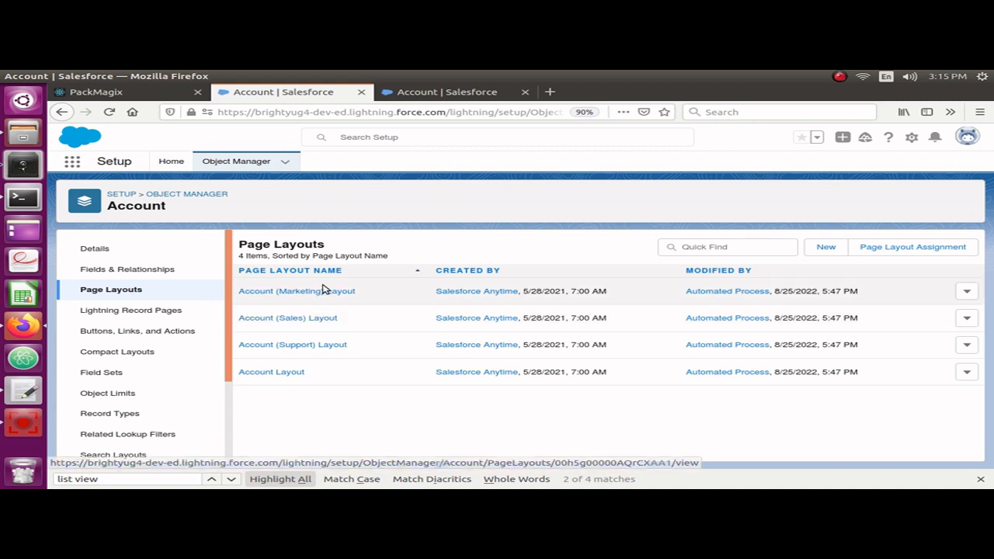
mouse_move(416, 182)
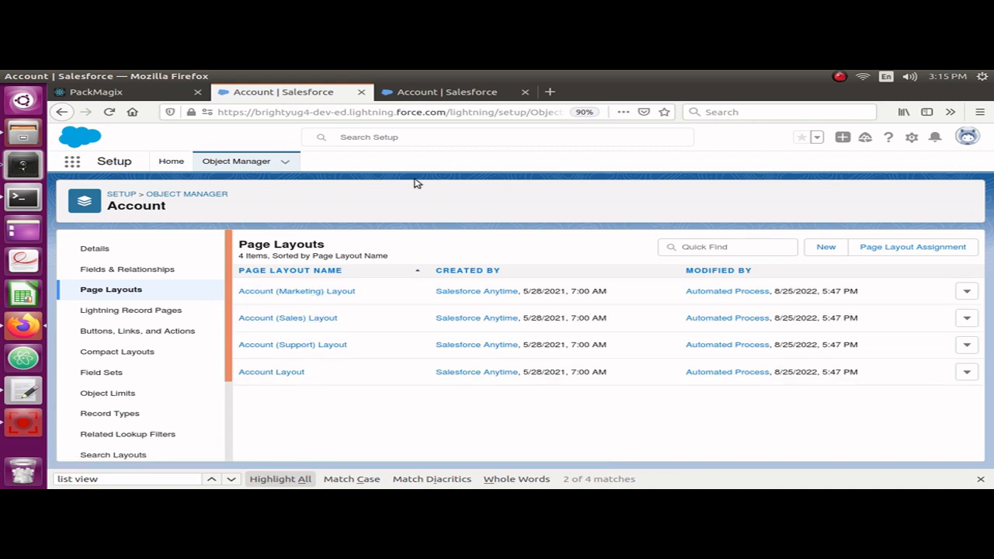
- Switch to the Account page layout editor tab to find the Customer Priority field
click(271, 372)
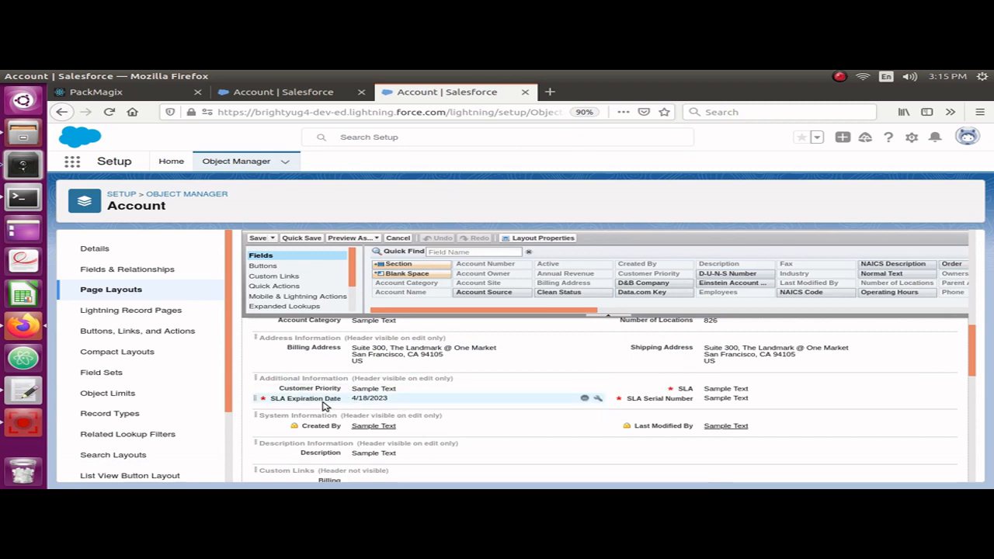
mouse_move(353, 410)
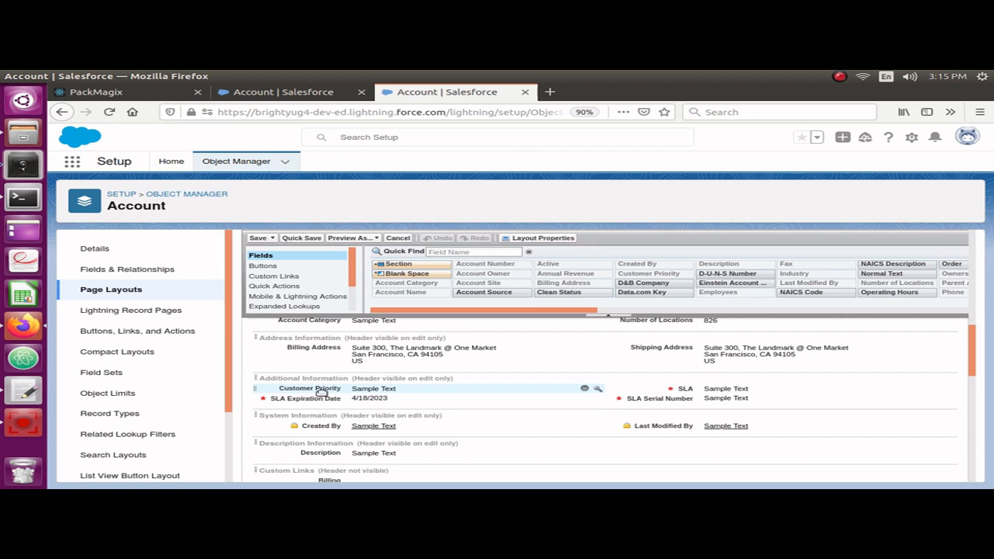
mouse_move(362, 389)
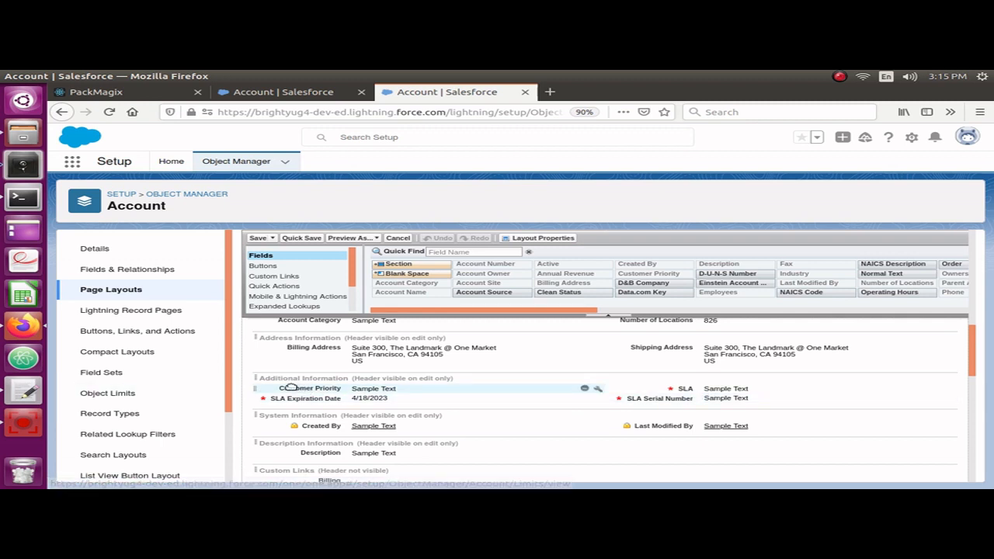
mouse_move(279, 390)
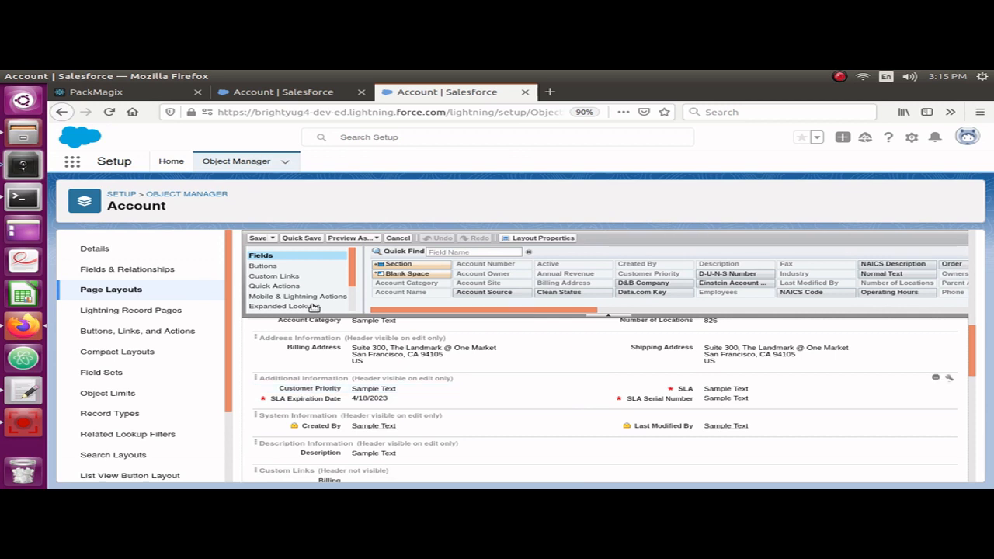
- From PackMagix, log in to Salesforce via OAuth2.0 with the saved login
click(101, 90)
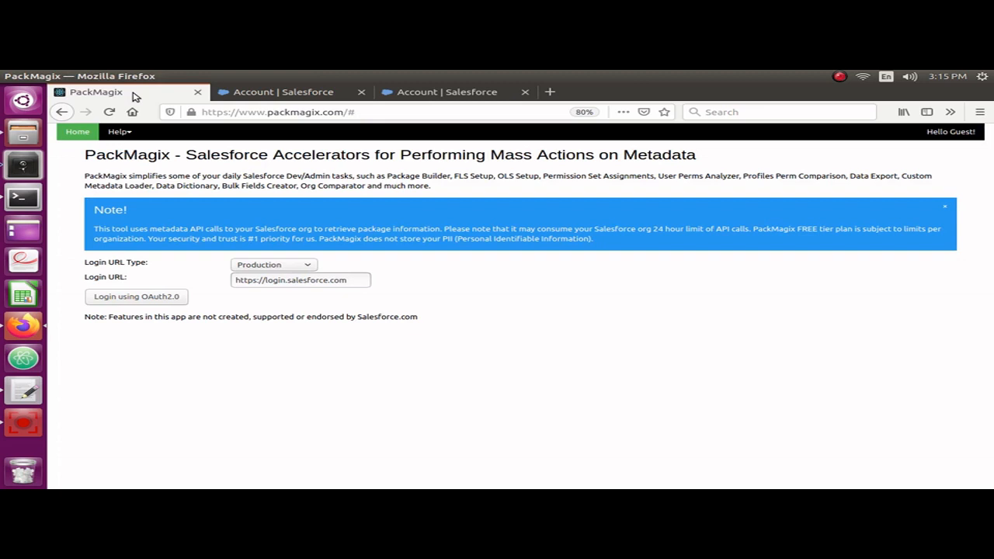
mouse_move(142, 297)
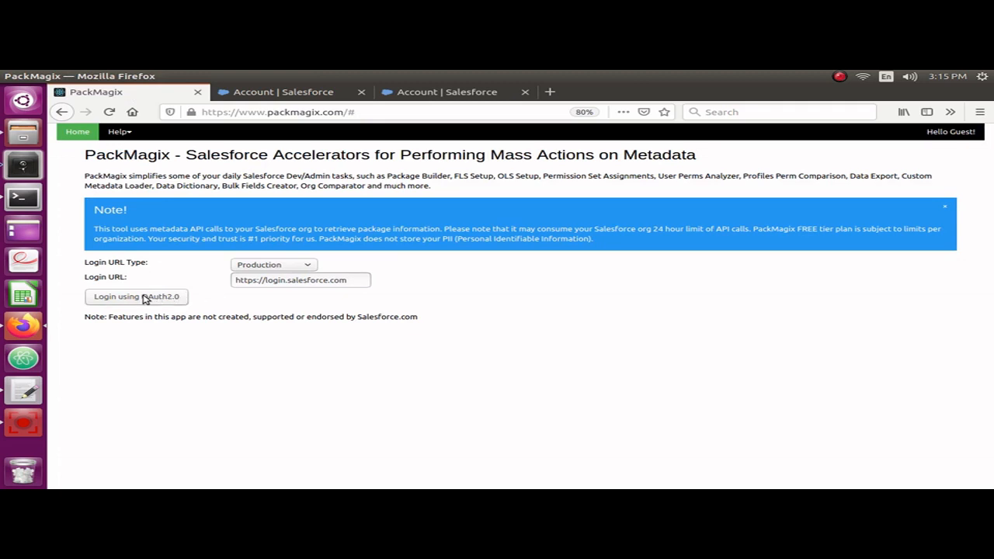
click(136, 296)
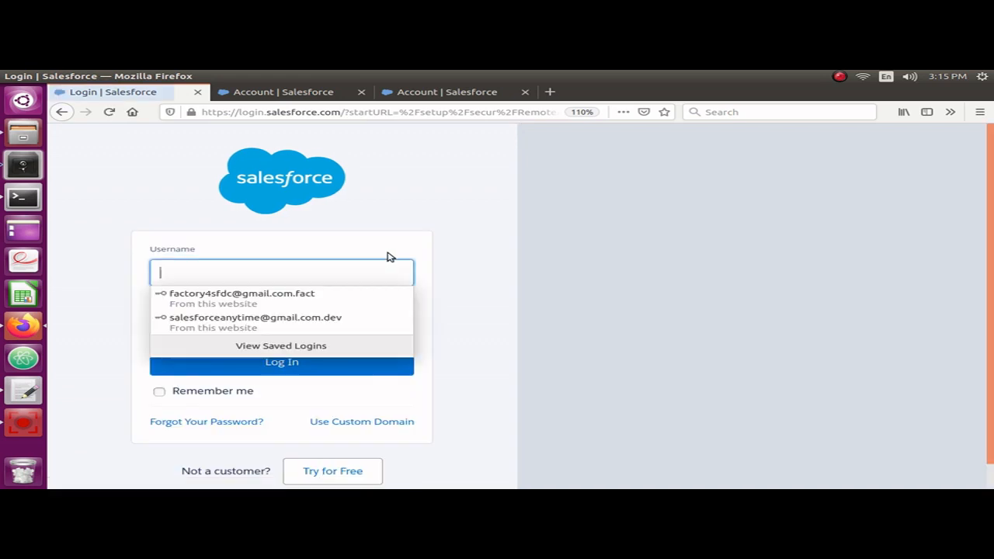
click(255, 318)
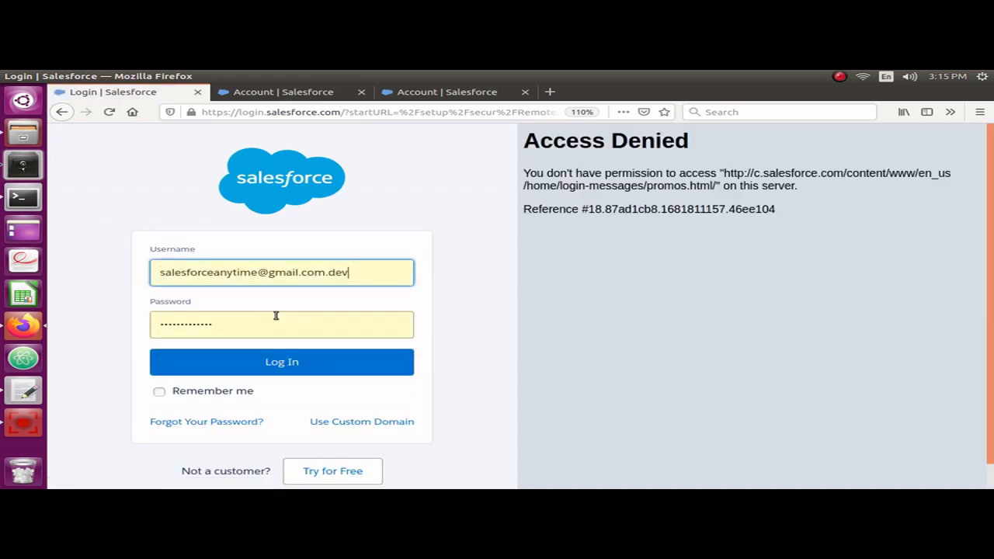
click(281, 362)
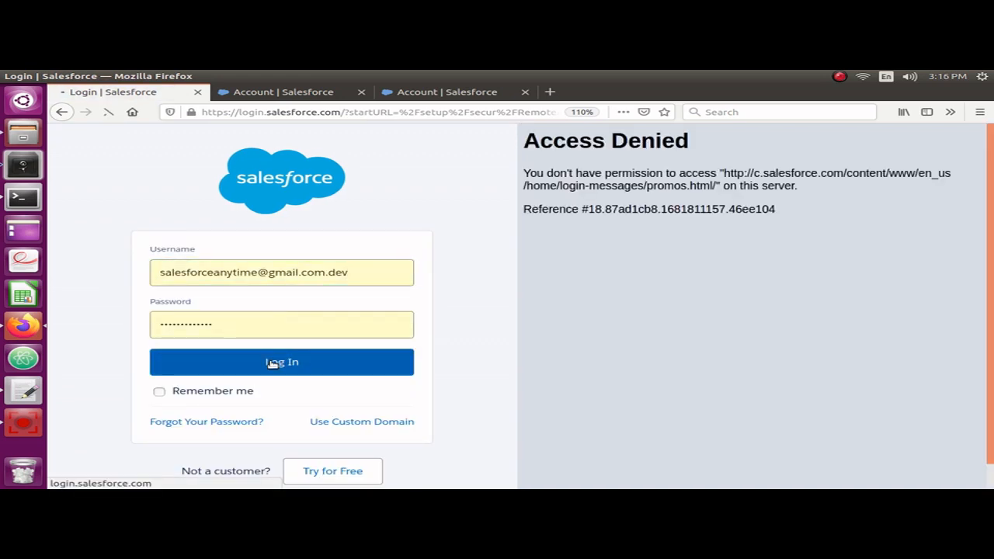
click(281, 361)
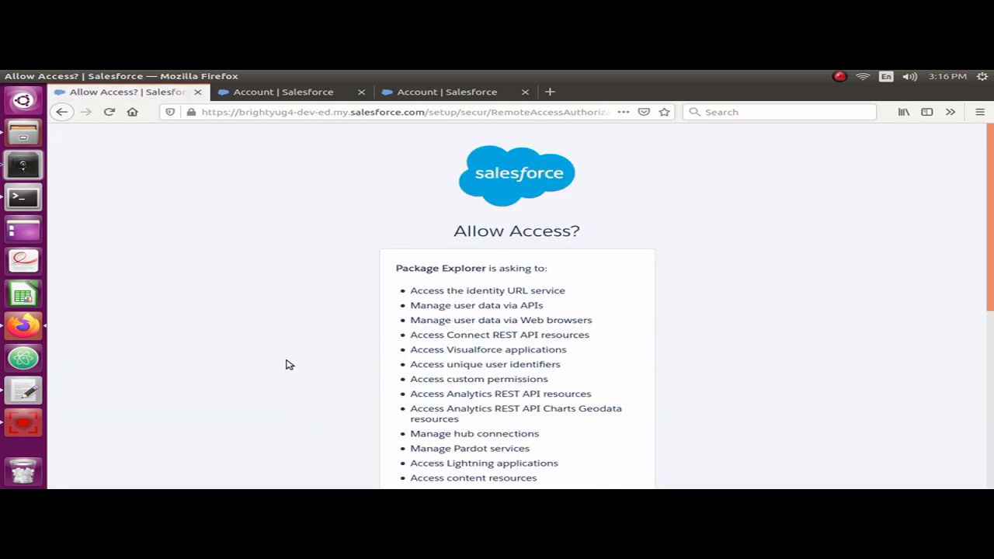
- Allow PackMagix access to the org and open Export Page Layouts with 141 layouts
scroll(down, 3)
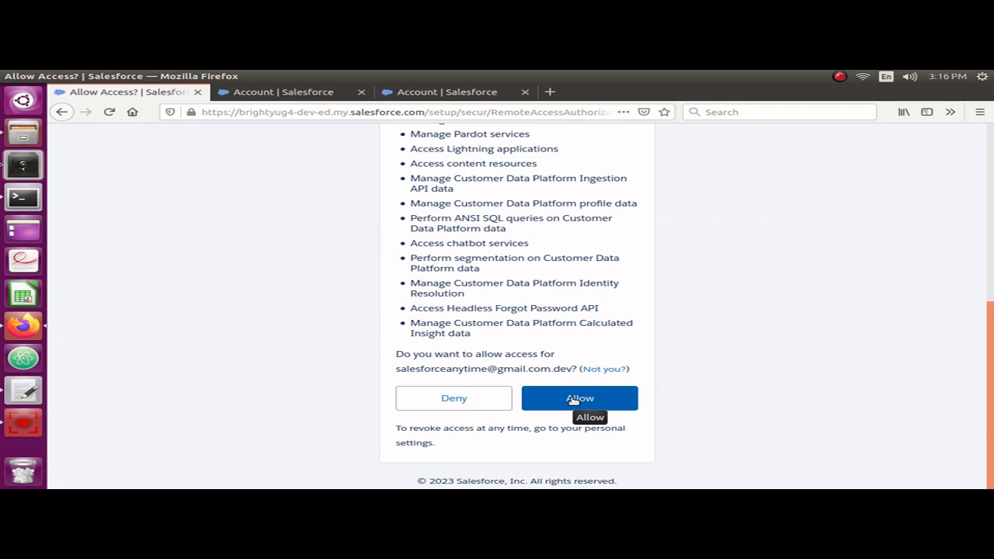
click(578, 397)
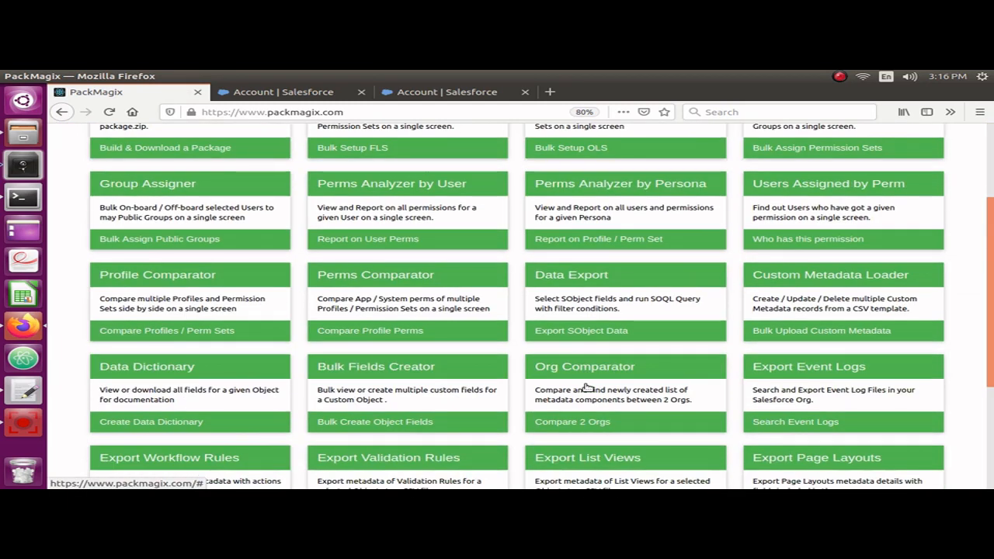
scroll(down, 3)
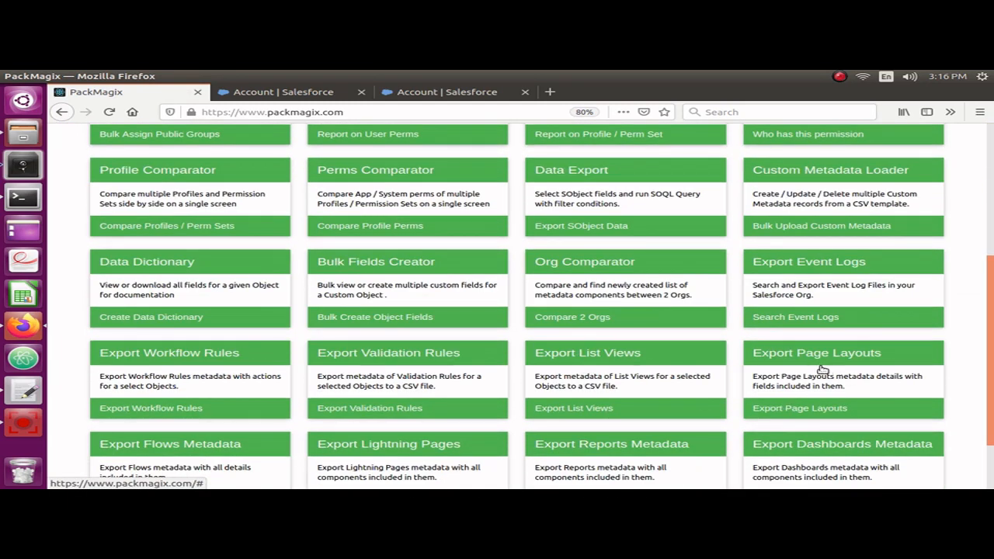
click(800, 407)
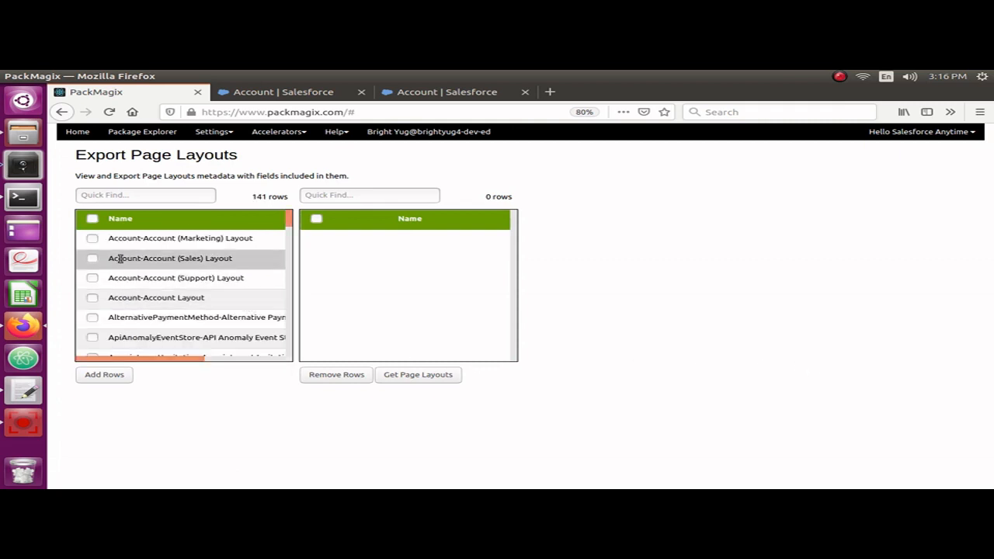
mouse_move(101, 276)
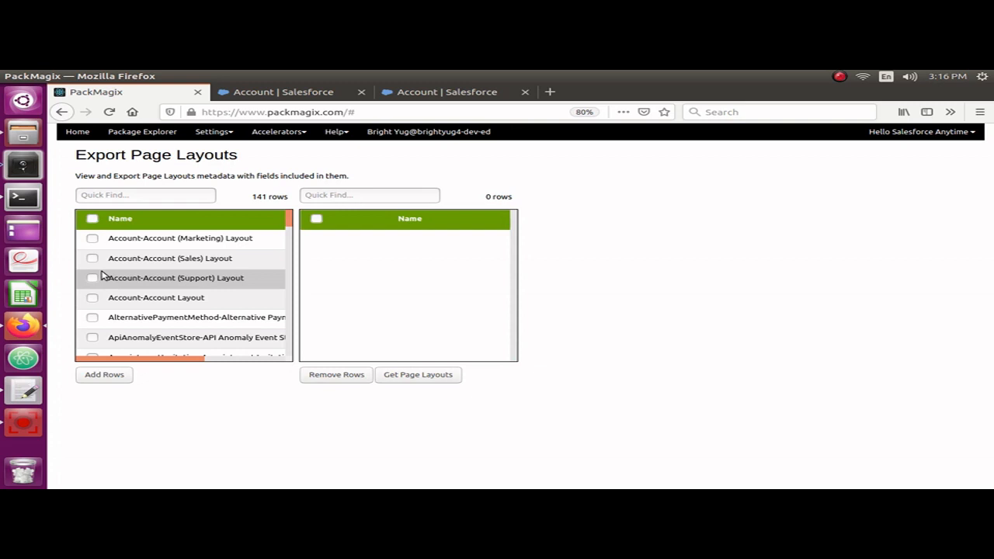
mouse_move(111, 238)
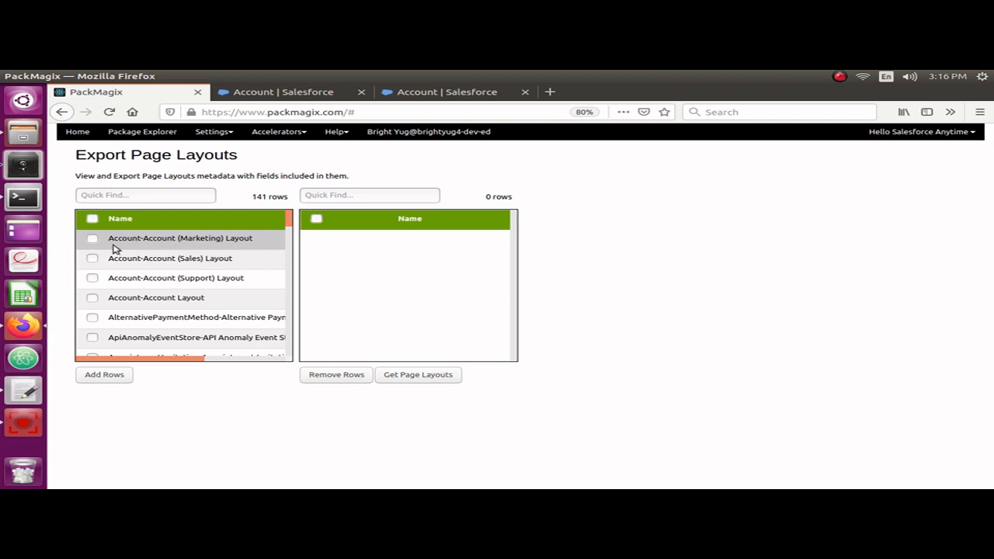
mouse_move(127, 239)
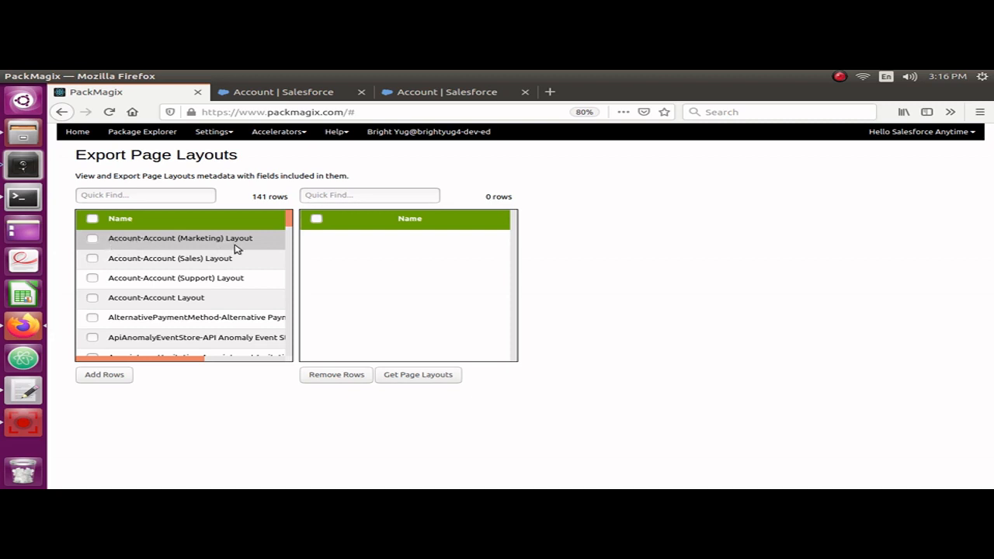
mouse_move(266, 251)
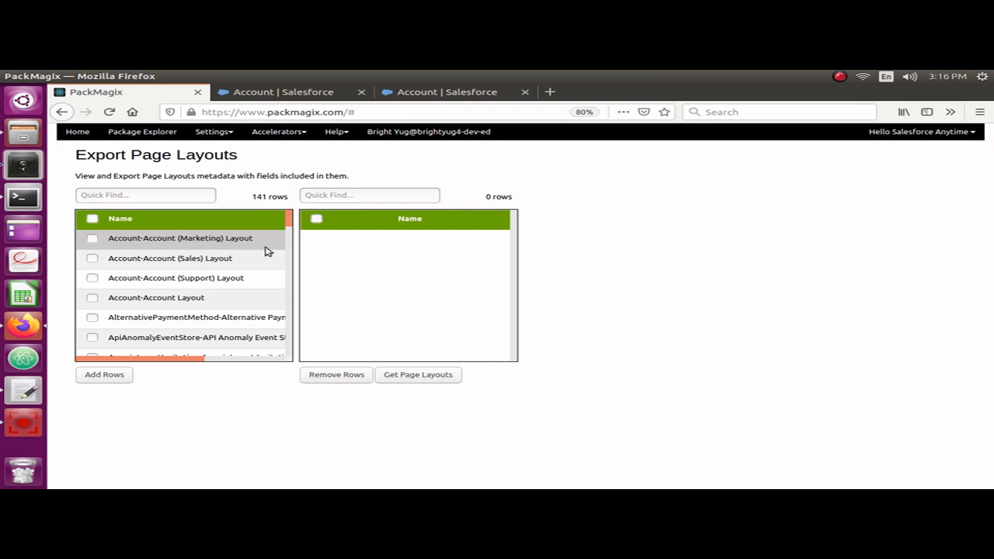
mouse_move(113, 277)
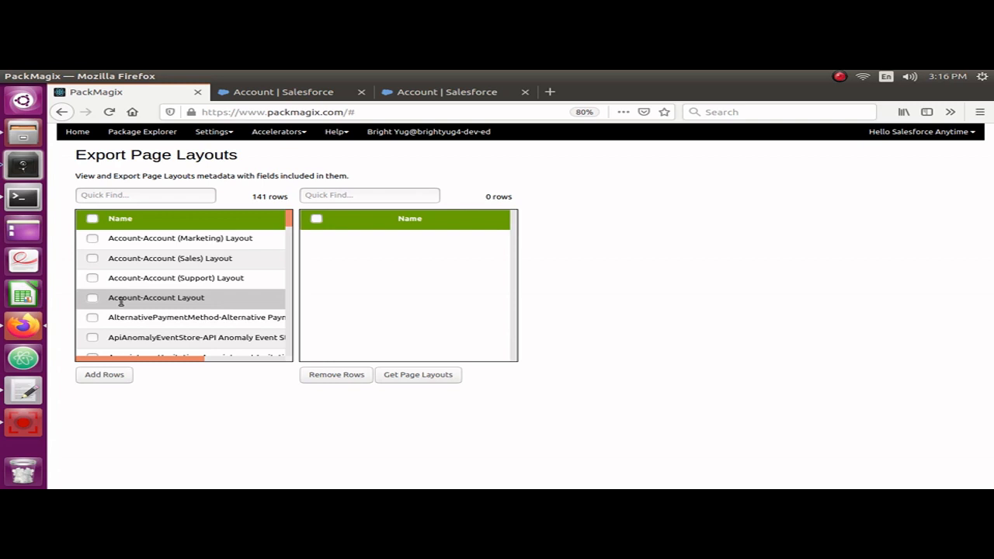
mouse_move(136, 249)
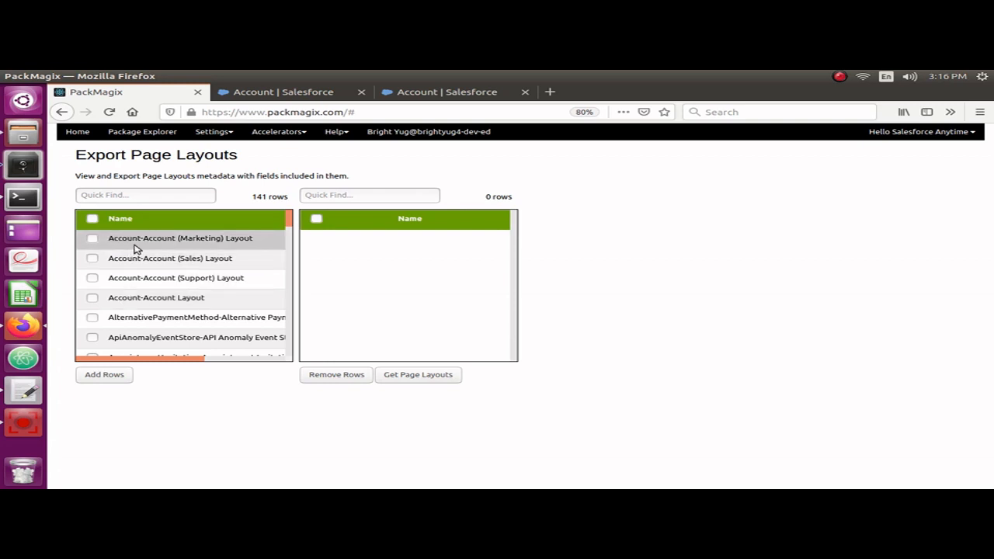
scroll(down, 3)
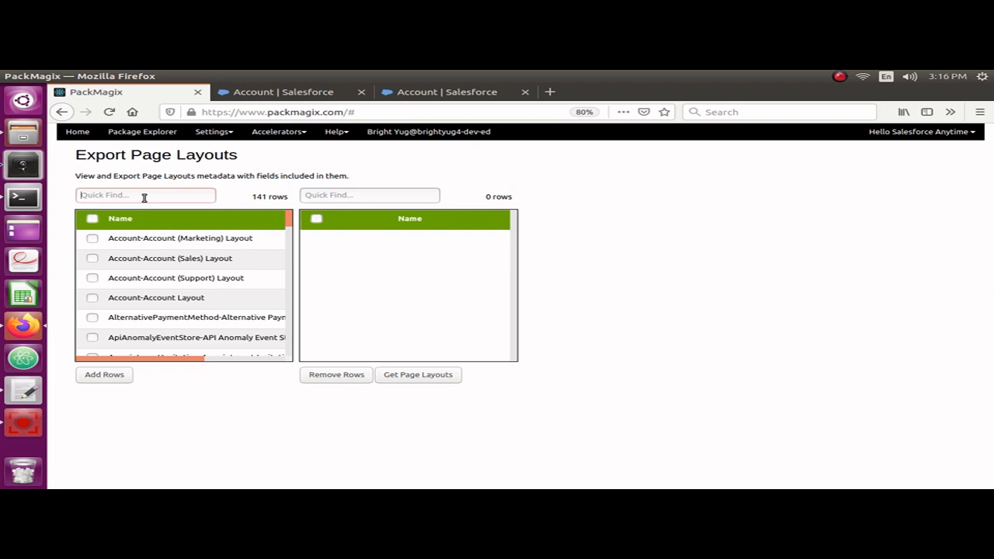
- Filter layouts by 'Acc-', tick the Account-Account layouts, and fetch their 588 metadata rows
text(Account)
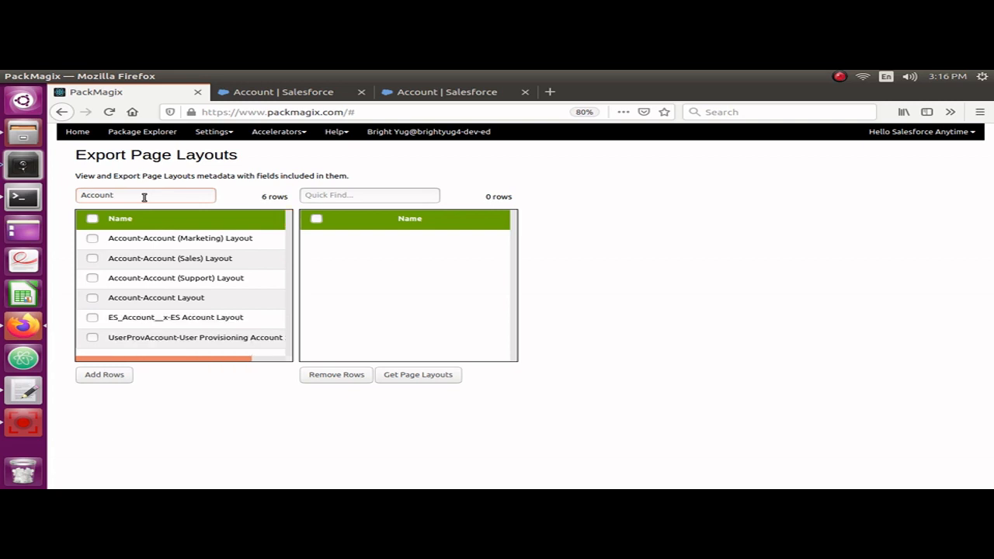
text(-)
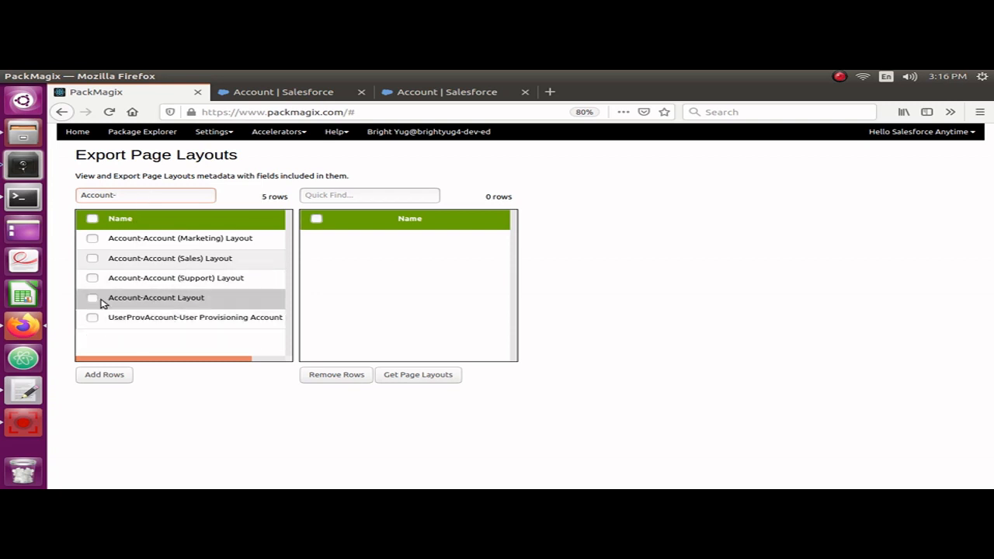
click(92, 278)
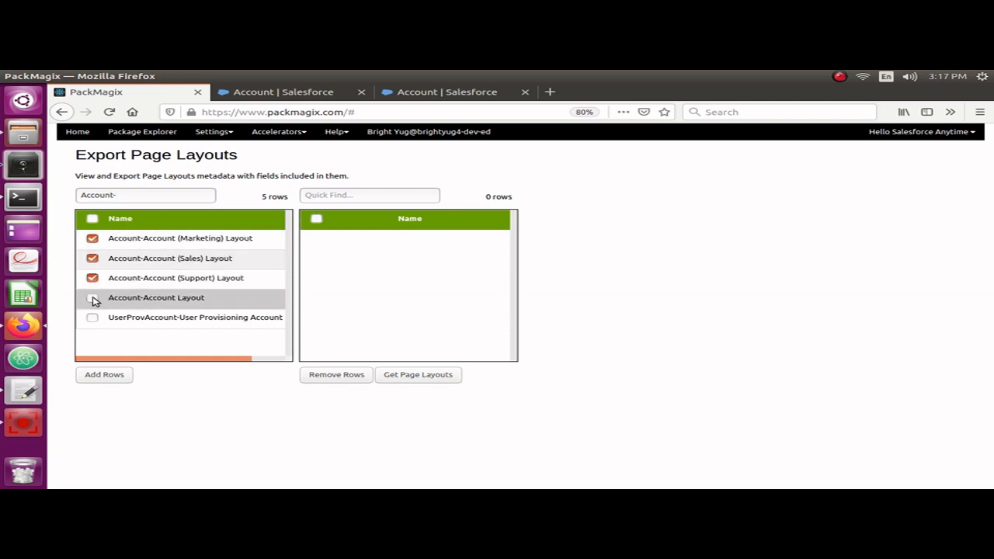
click(92, 297)
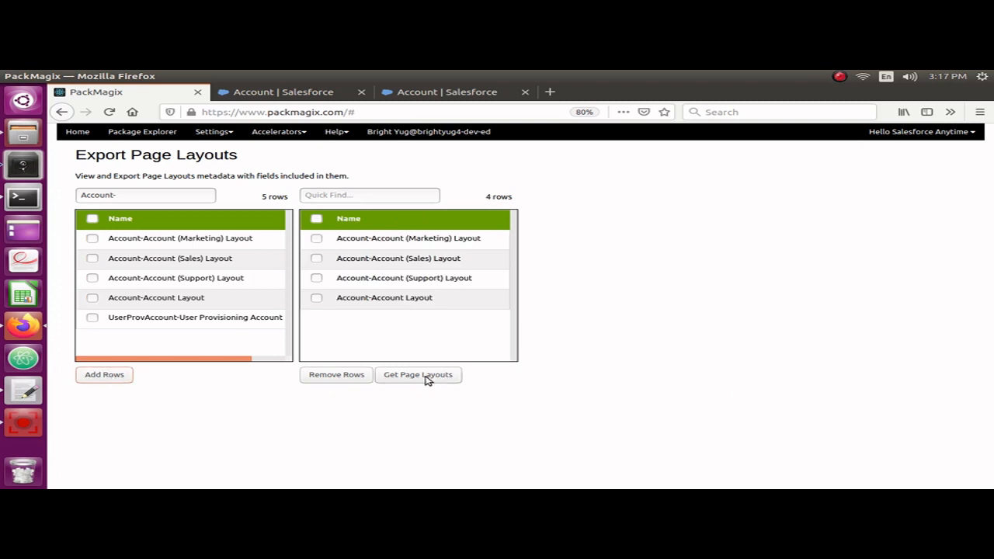
click(419, 375)
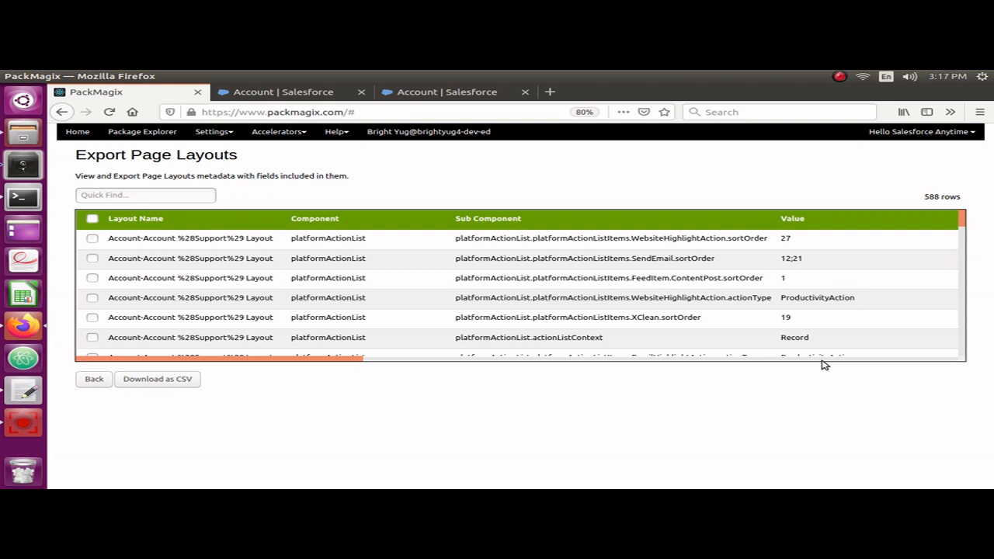
mouse_move(207, 277)
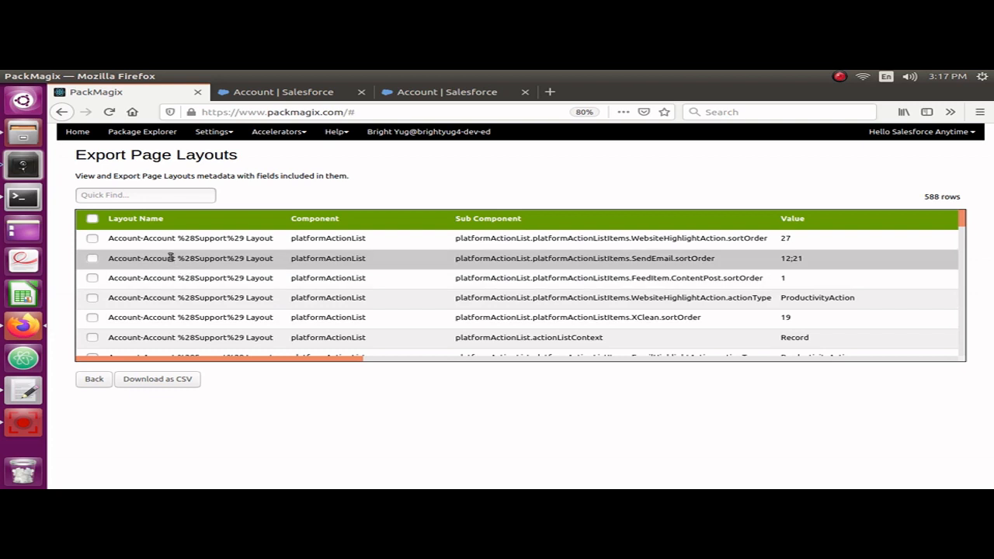
mouse_move(207, 277)
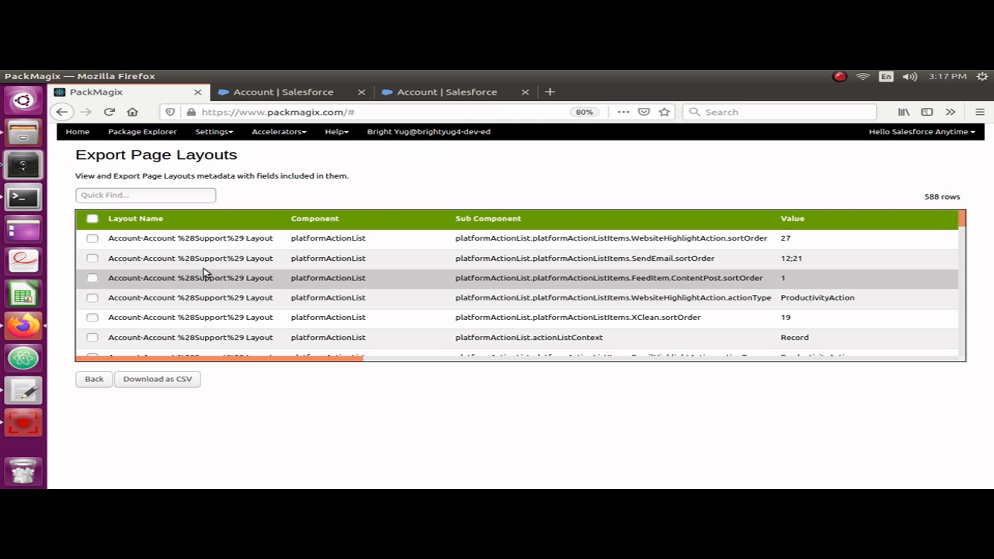
mouse_move(202, 268)
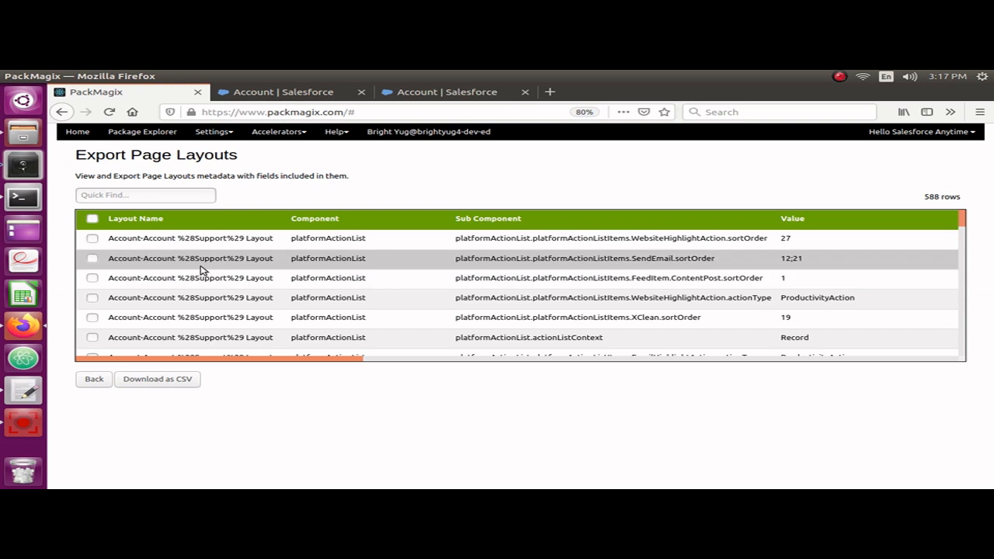
- Enter 'priority' in the results Quick Find box to show 16 matching rows
click(144, 194)
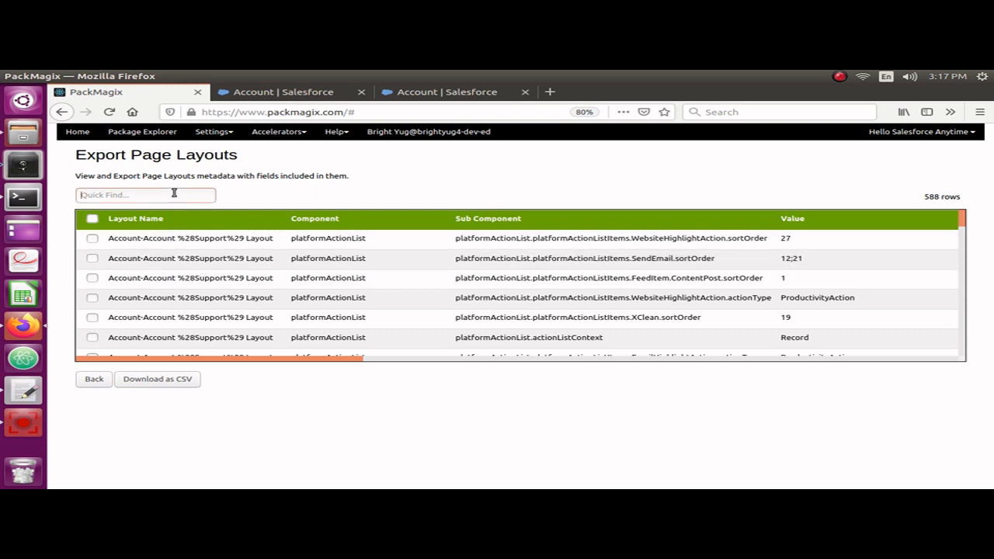
text(priority)
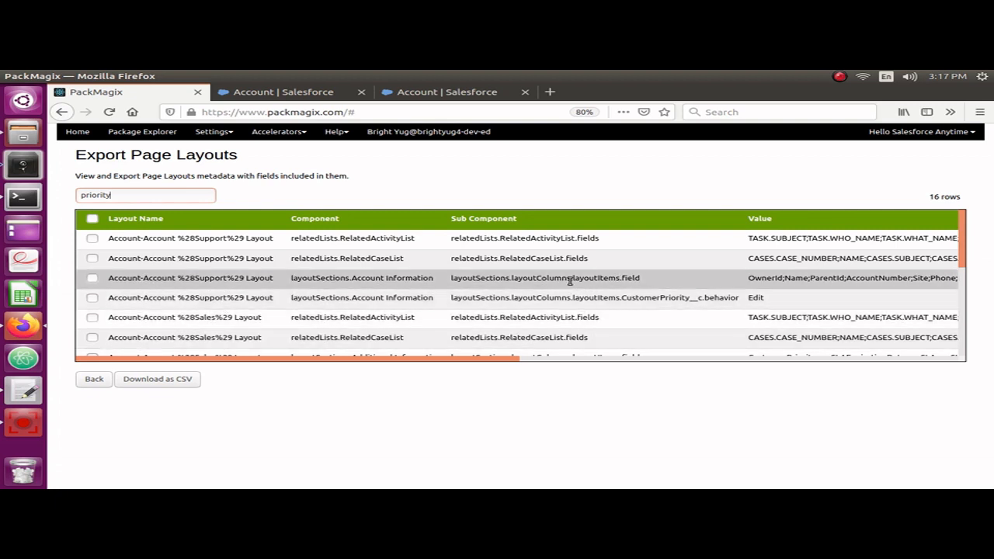
mouse_move(525, 285)
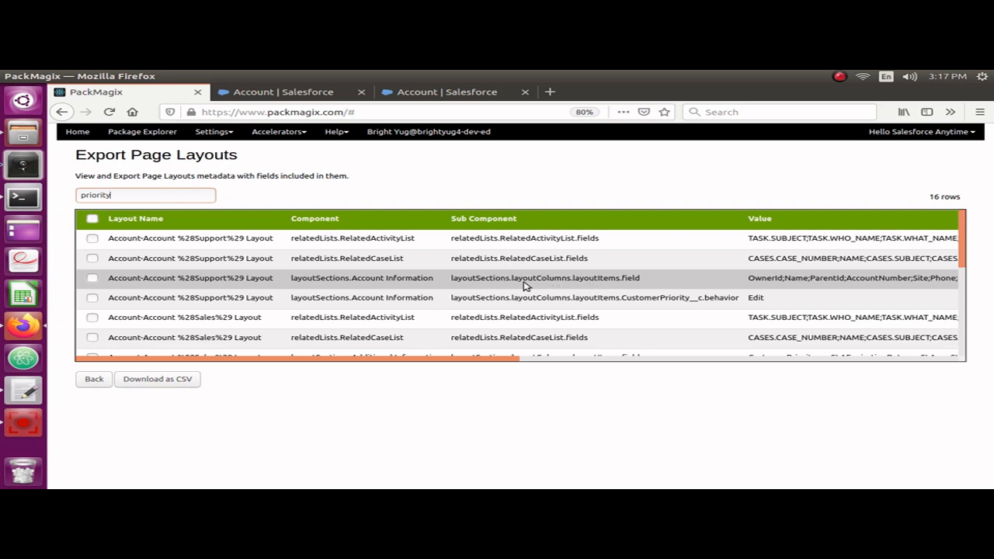
mouse_move(528, 279)
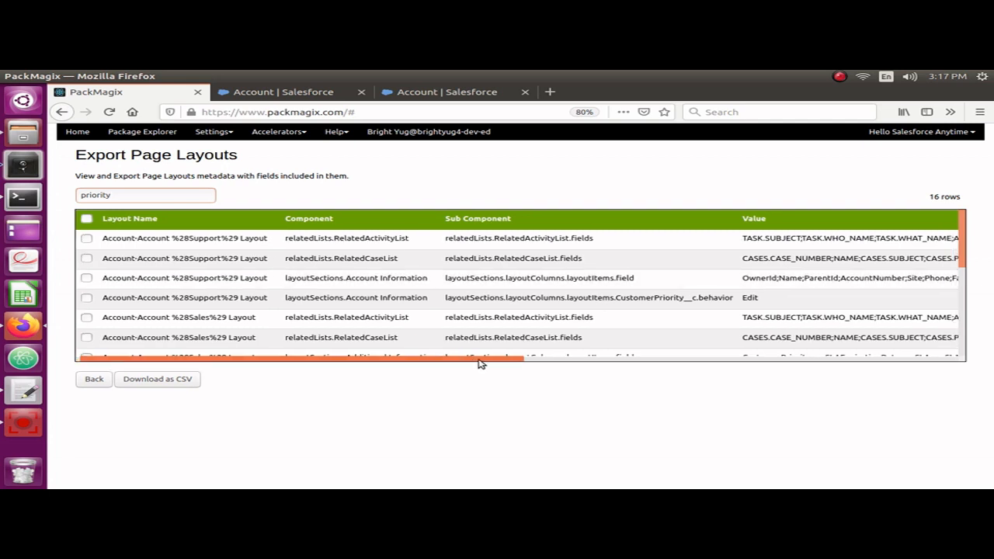
scroll(right, 3)
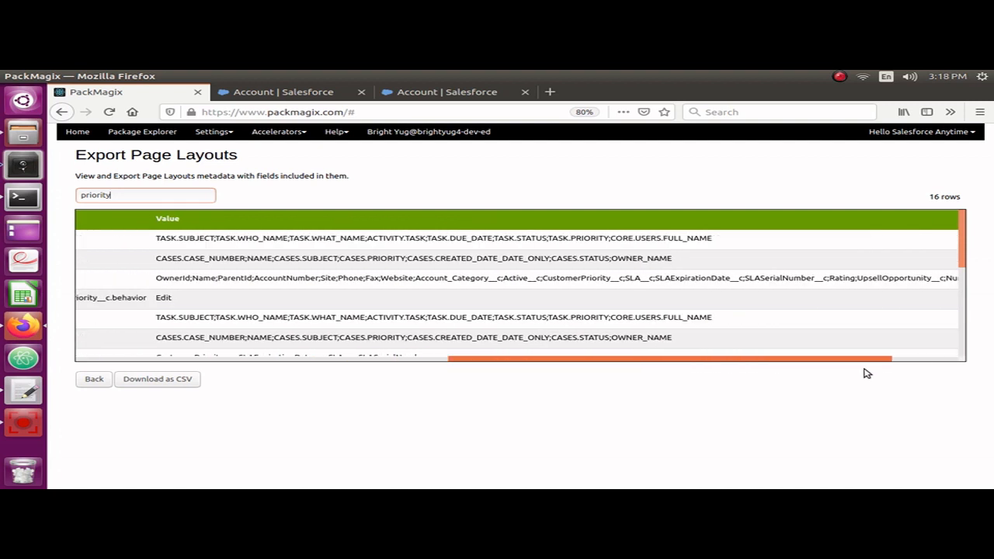
scroll(right, 3)
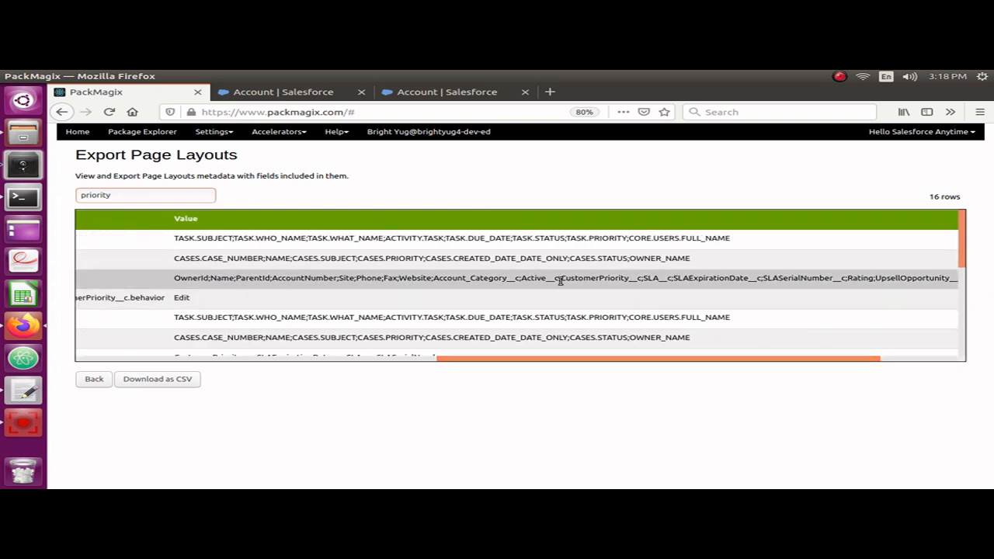
double_click(598, 278)
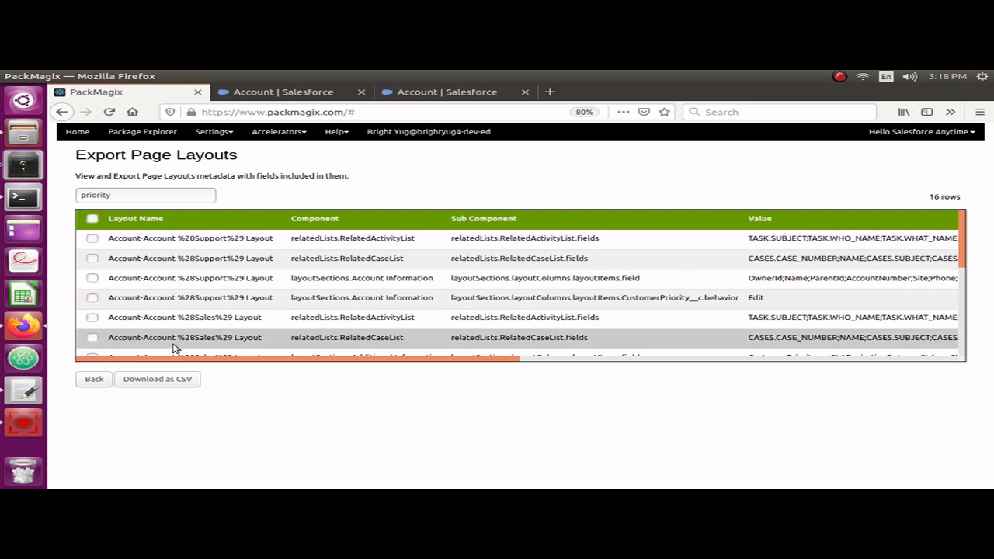
mouse_move(229, 327)
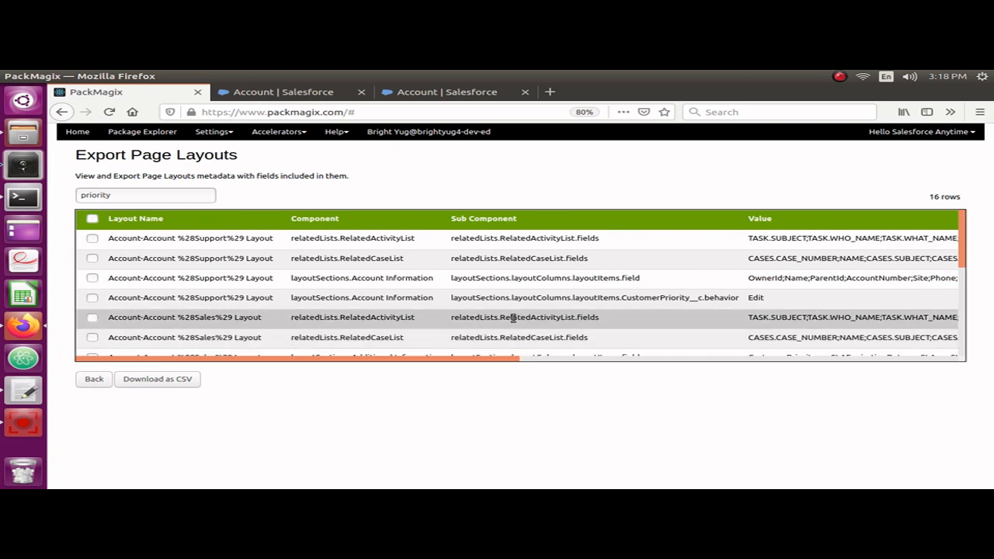
scroll(down, 3)
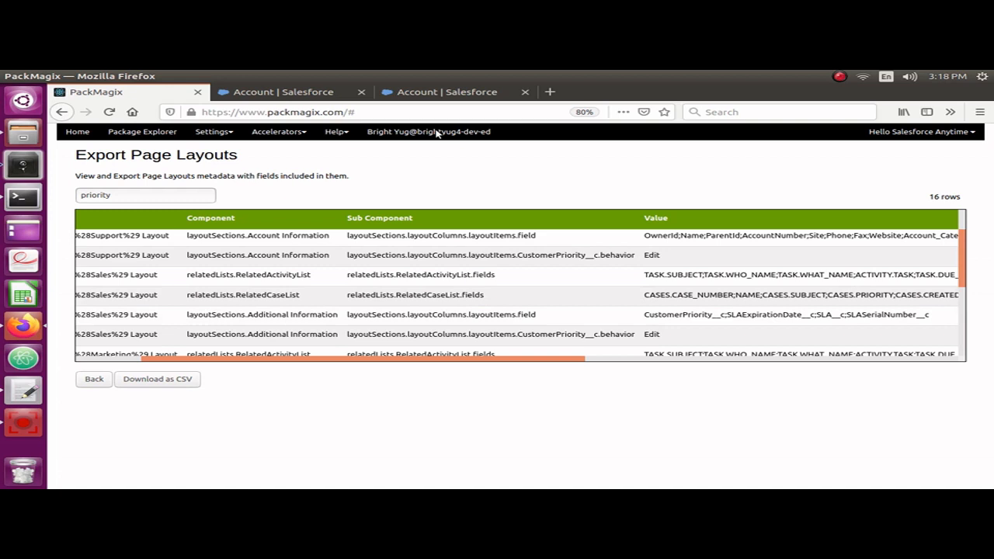
click(440, 92)
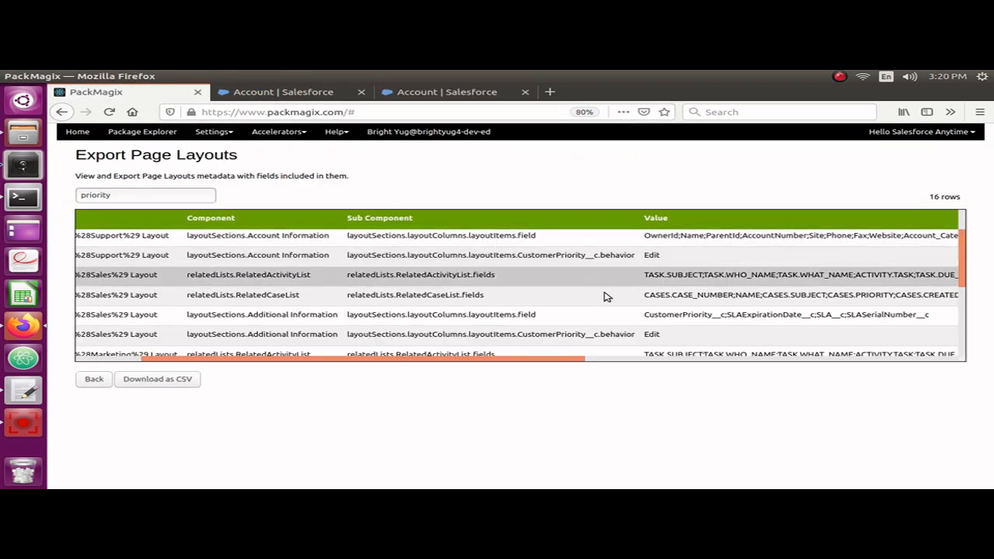
mouse_move(734, 324)
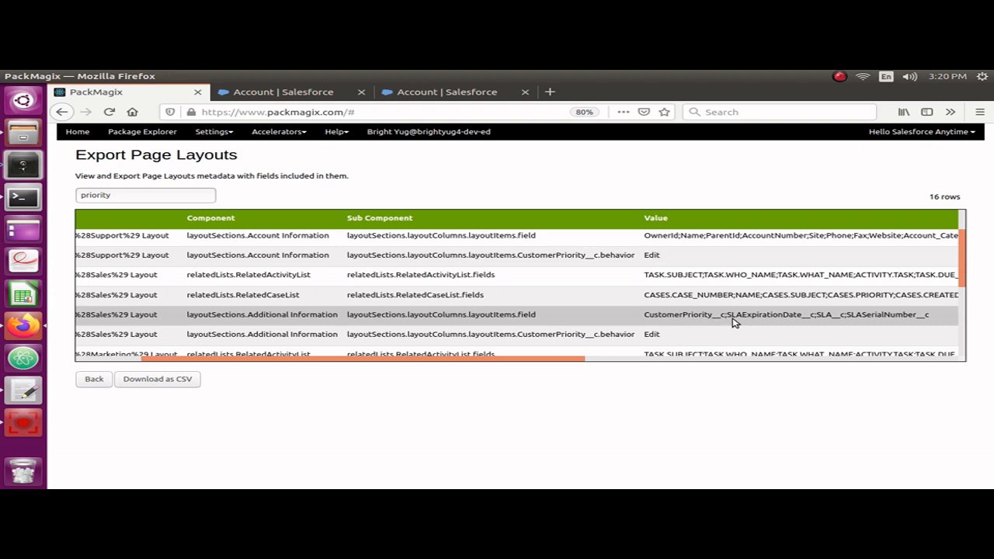
mouse_move(829, 323)
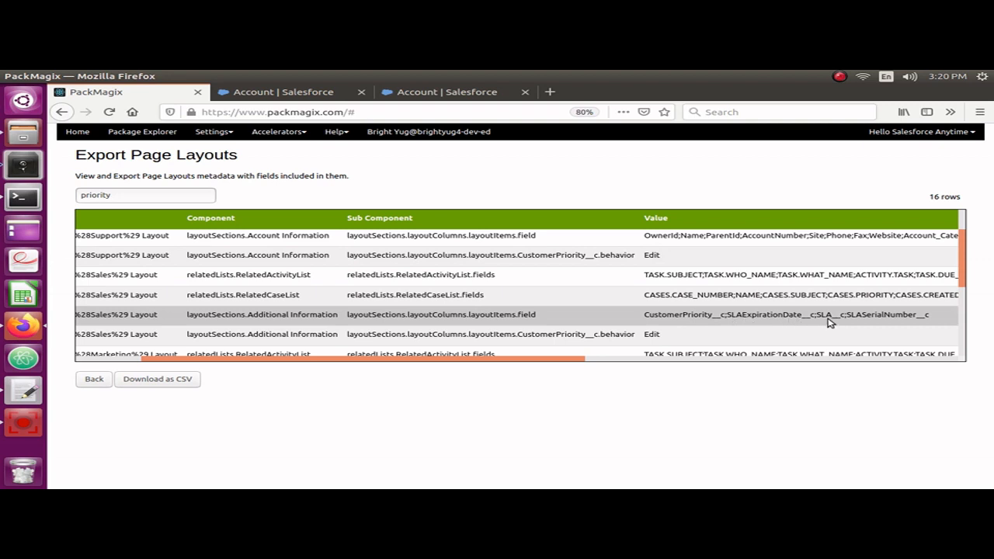
mouse_move(898, 325)
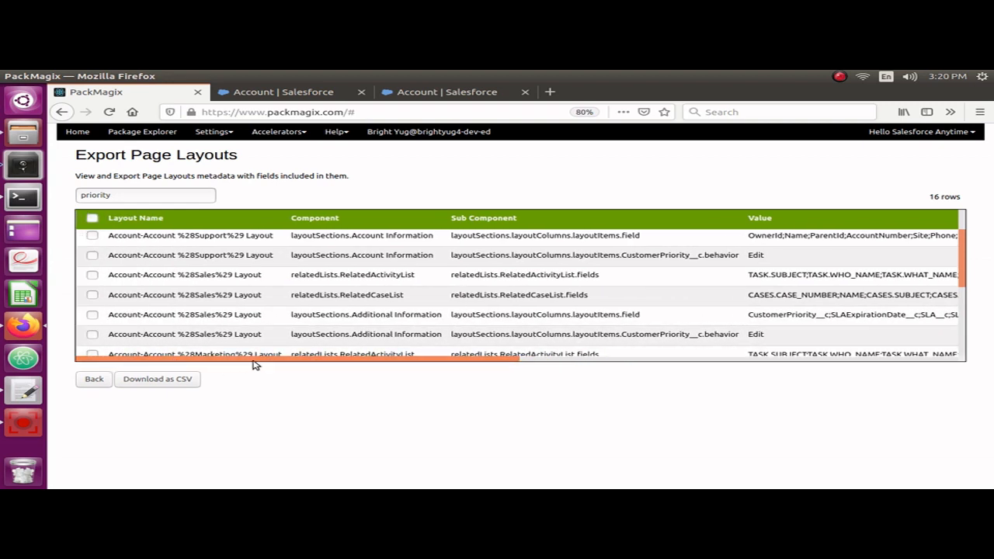
- Scroll through the 16 priority rows, then select the 'priority' filter text to clear it
scroll(down, 3)
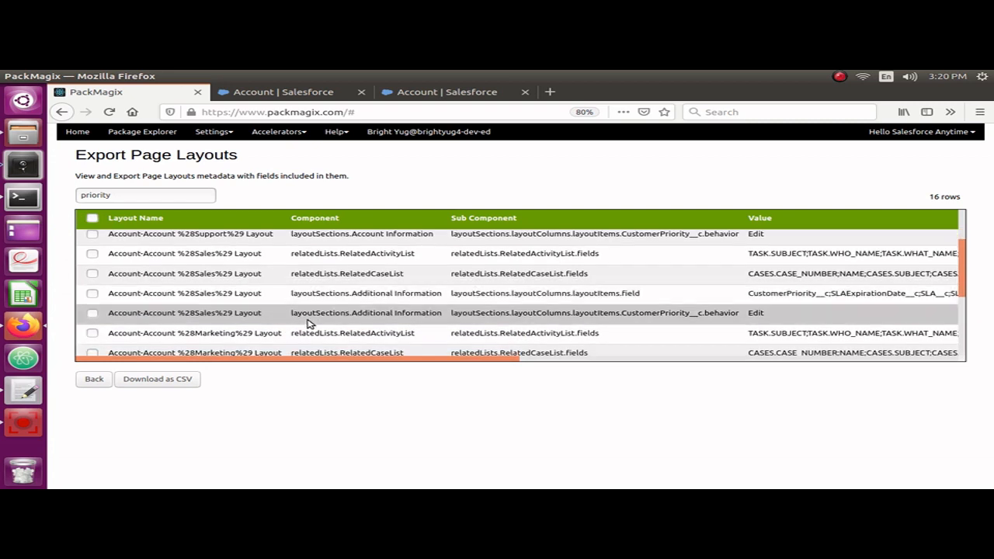
mouse_move(312, 322)
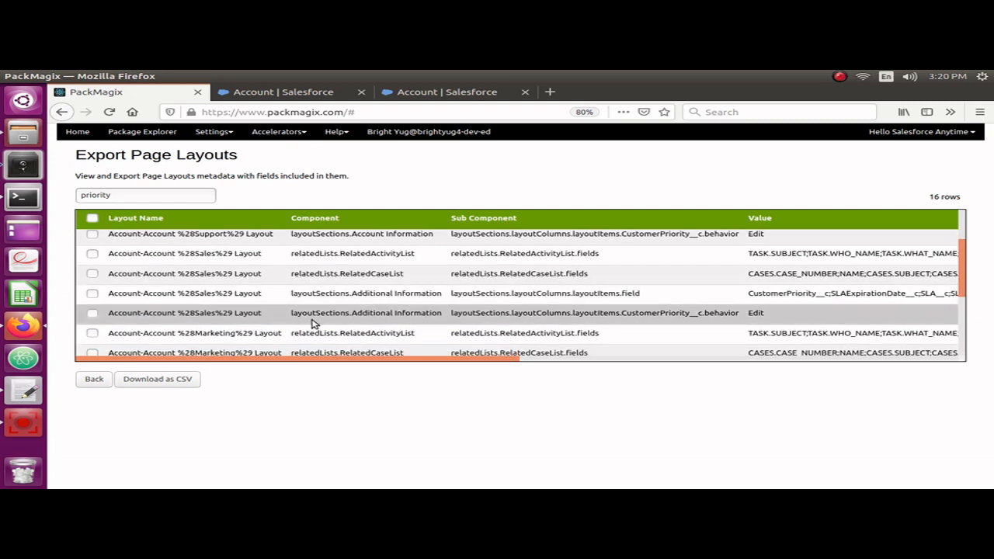
scroll(down, 3)
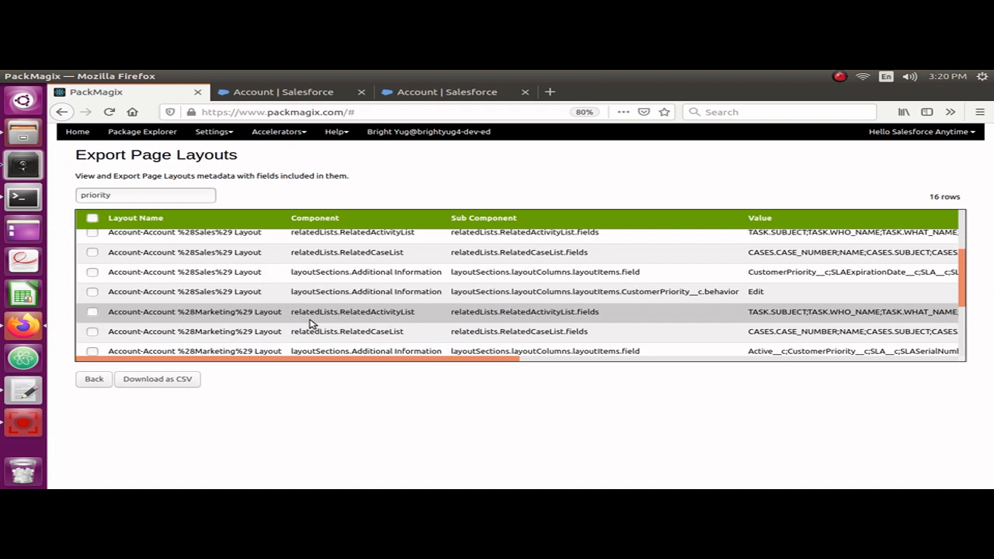
scroll(down, 3)
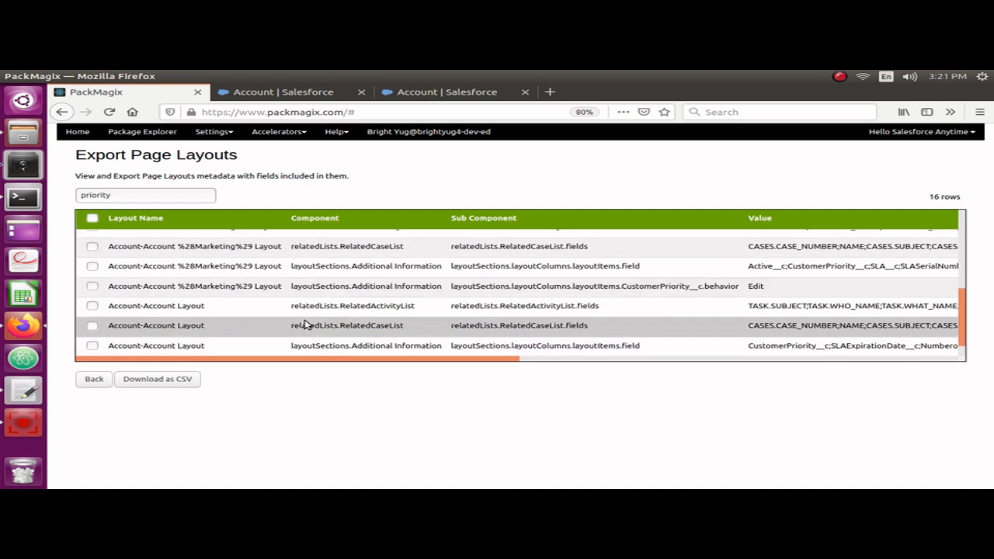
scroll(down, 3)
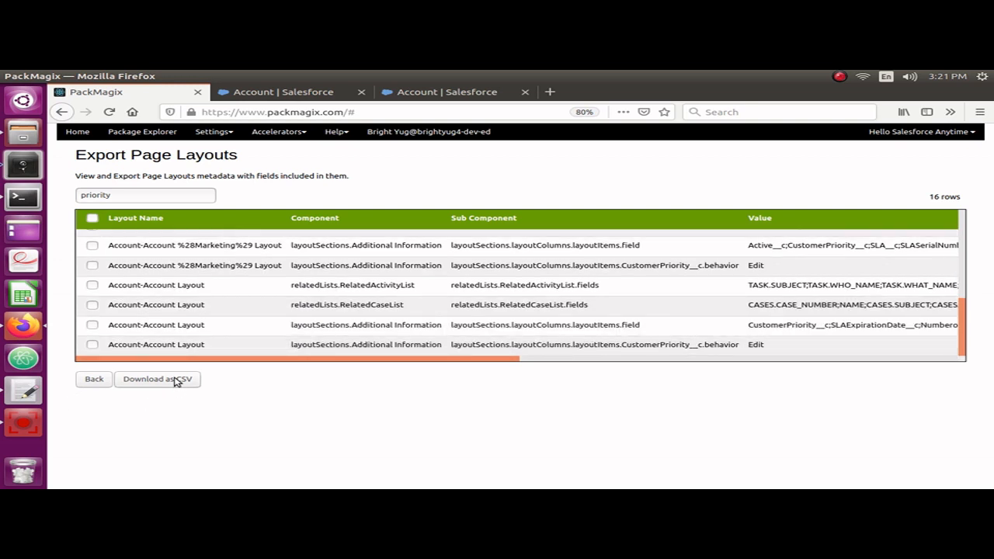
double_click(98, 195)
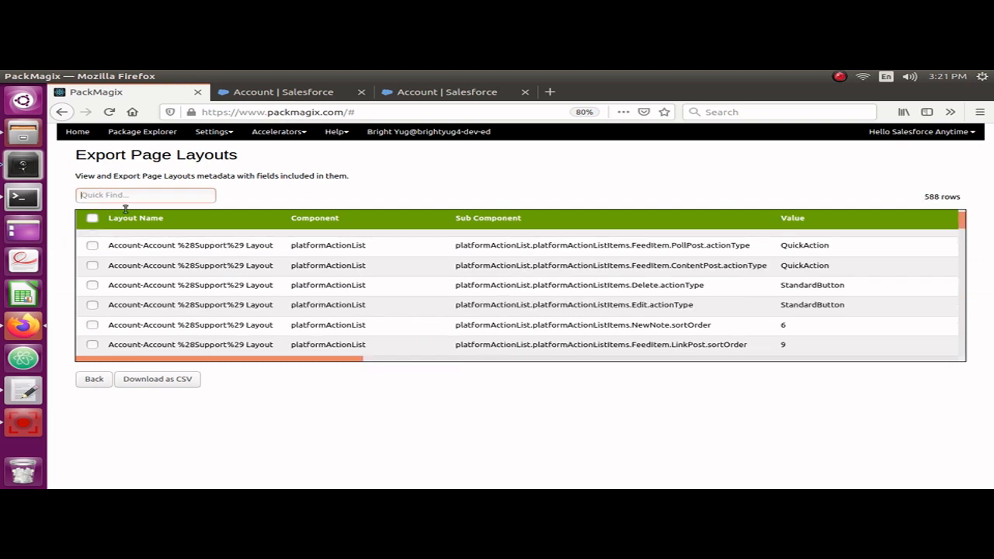
mouse_move(155, 322)
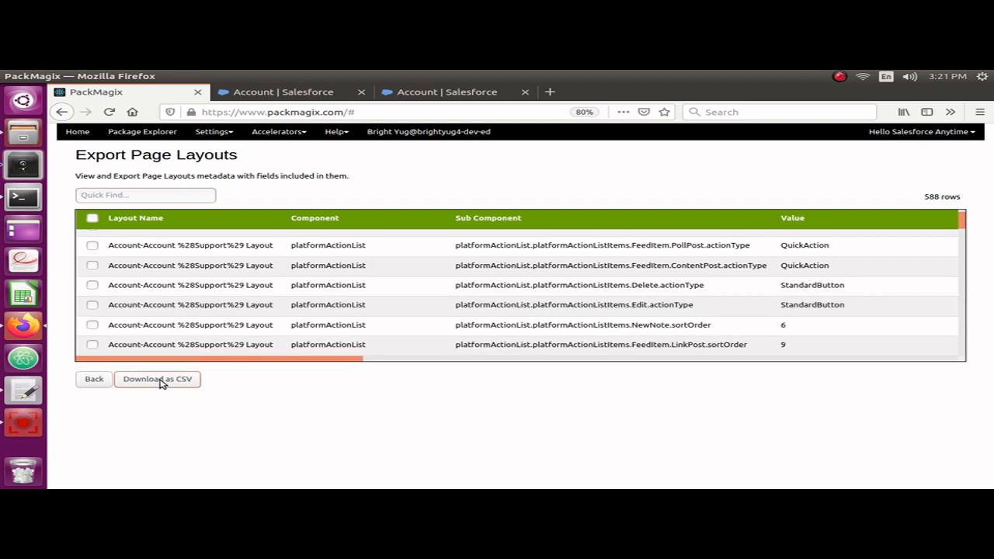
- Download Page_Layouts_Metadata.csv, retrying after the first prompt, and open it in LibreOffice Calc
click(157, 379)
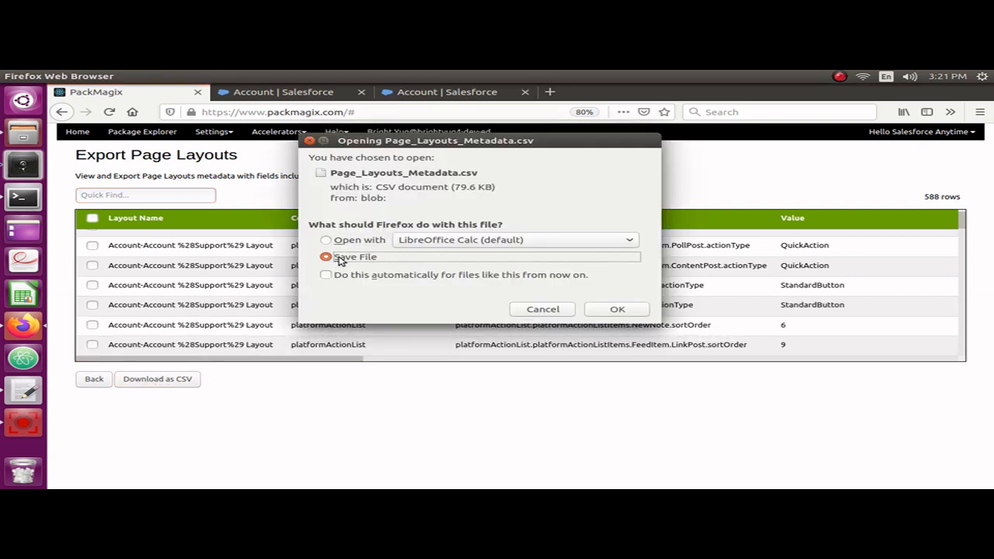
click(616, 310)
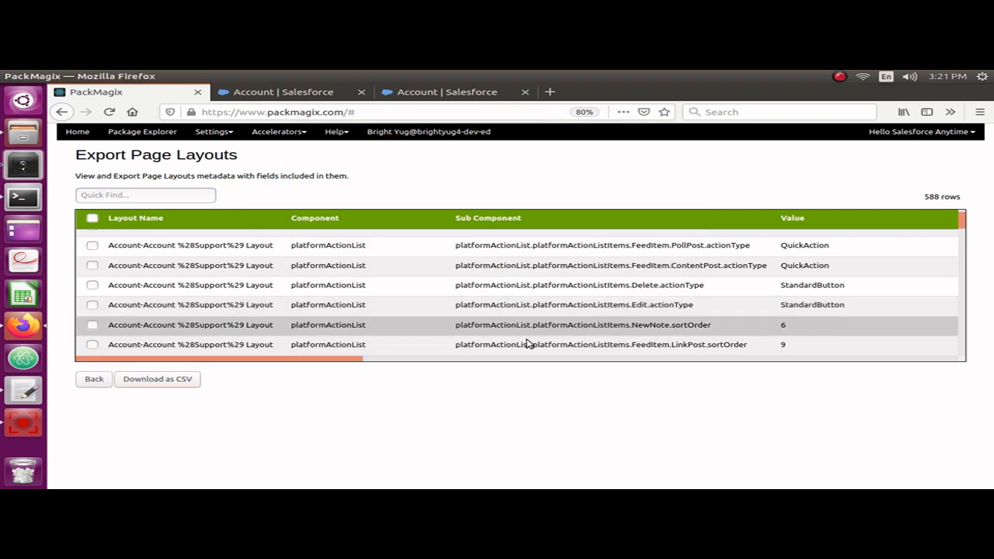
click(157, 379)
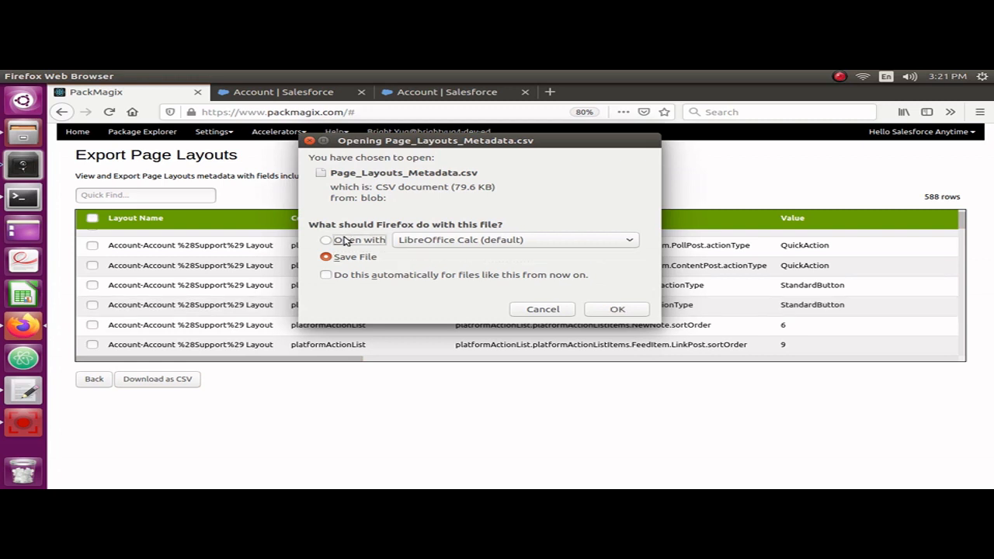
click(616, 309)
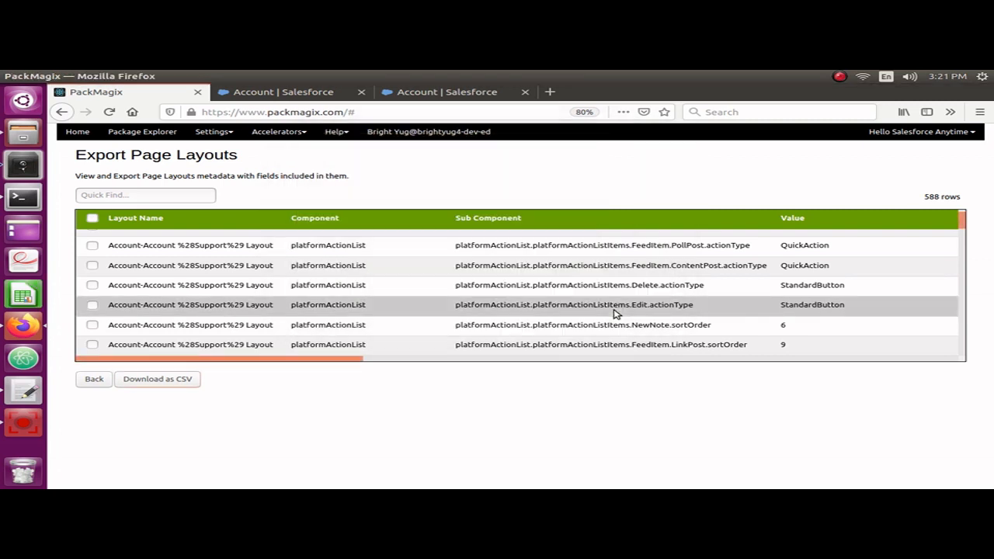
click(157, 379)
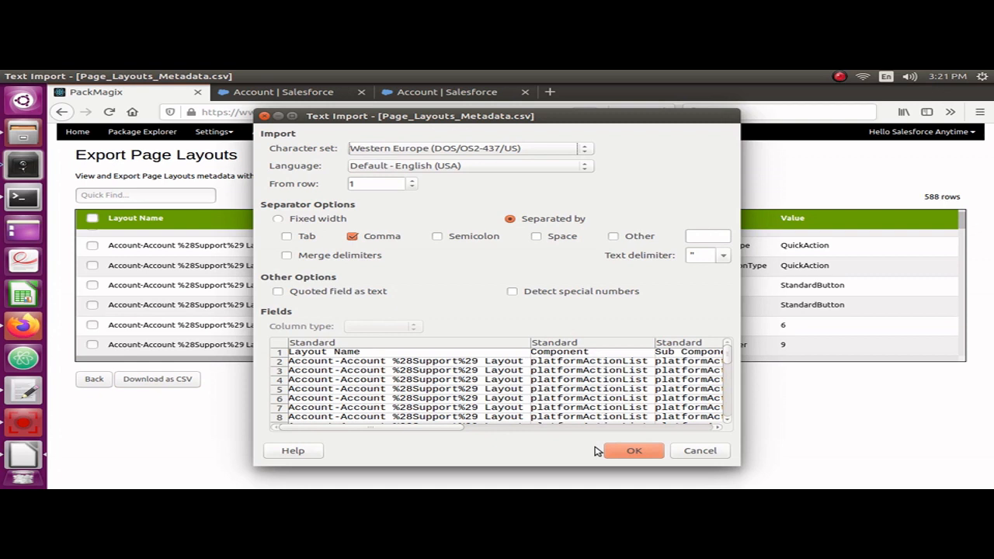
- Import the CSV with Comma separator and check the Sub Component column heading
click(635, 451)
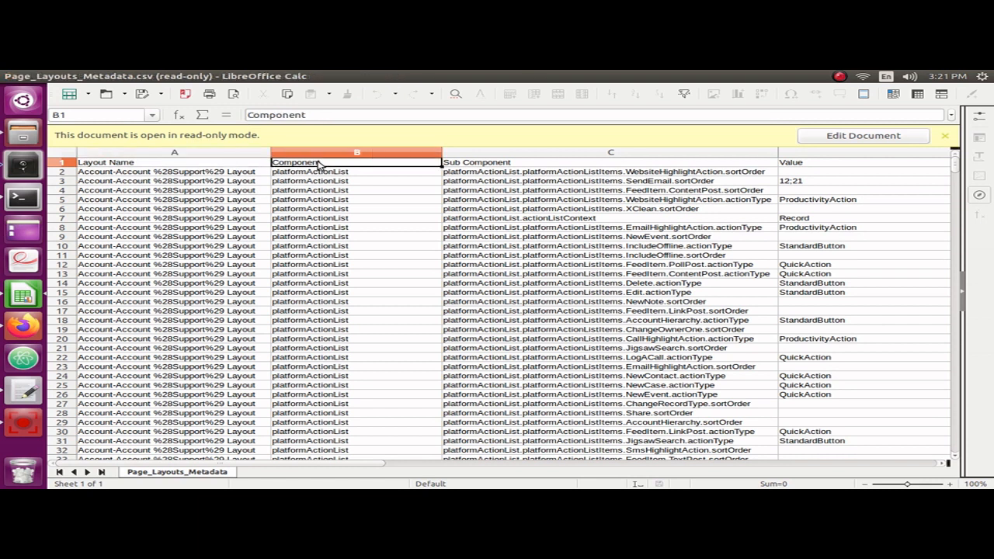
click(355, 171)
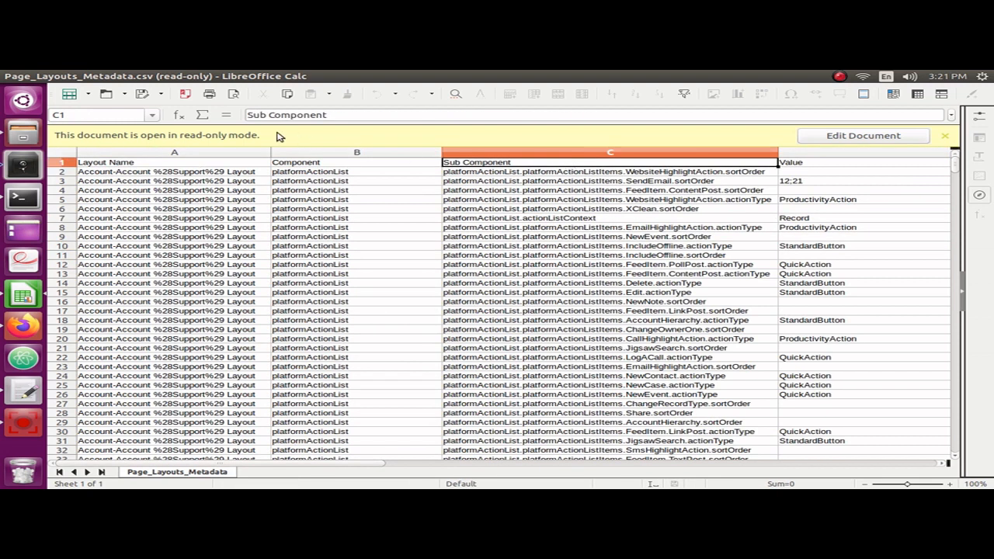
mouse_move(699, 228)
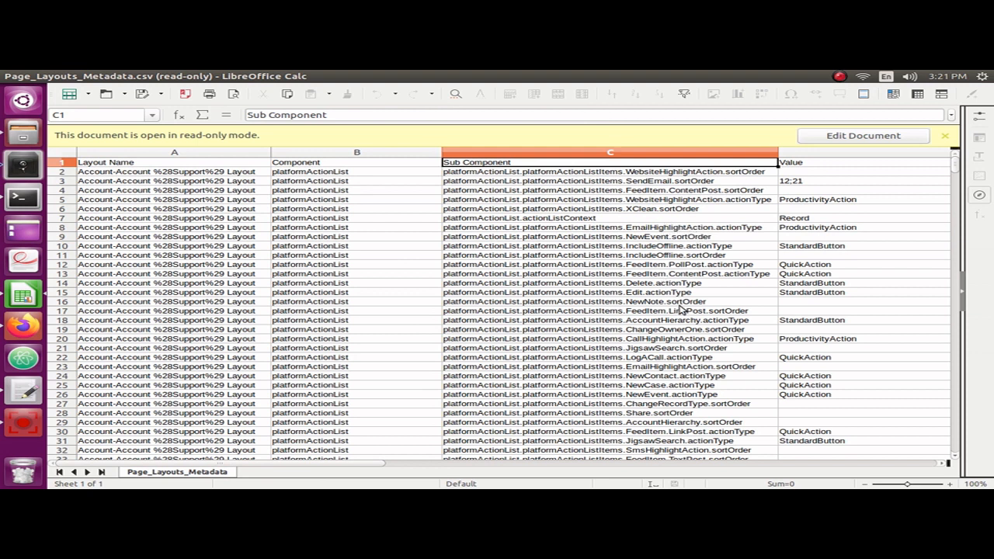
mouse_move(673, 310)
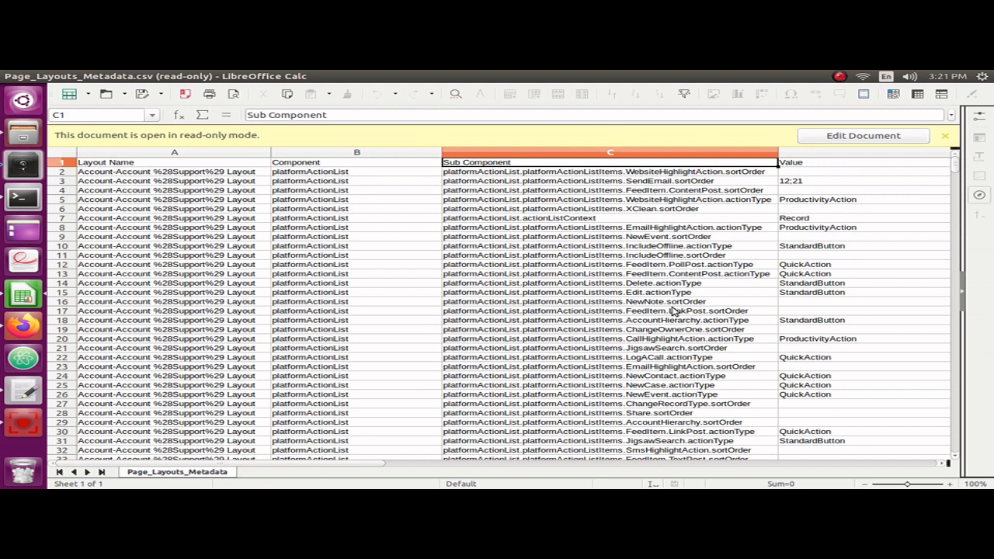
scroll(down, 3)
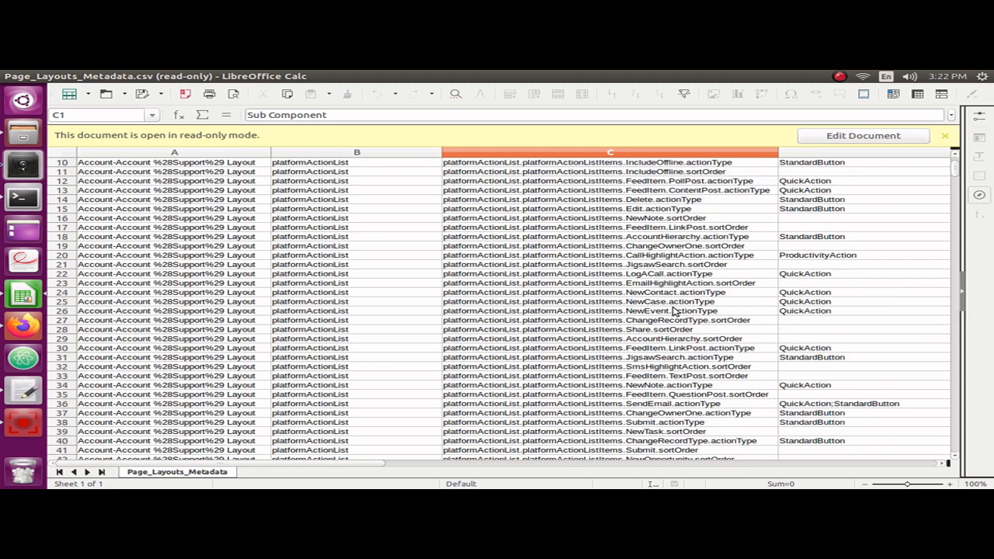
scroll(down, 3)
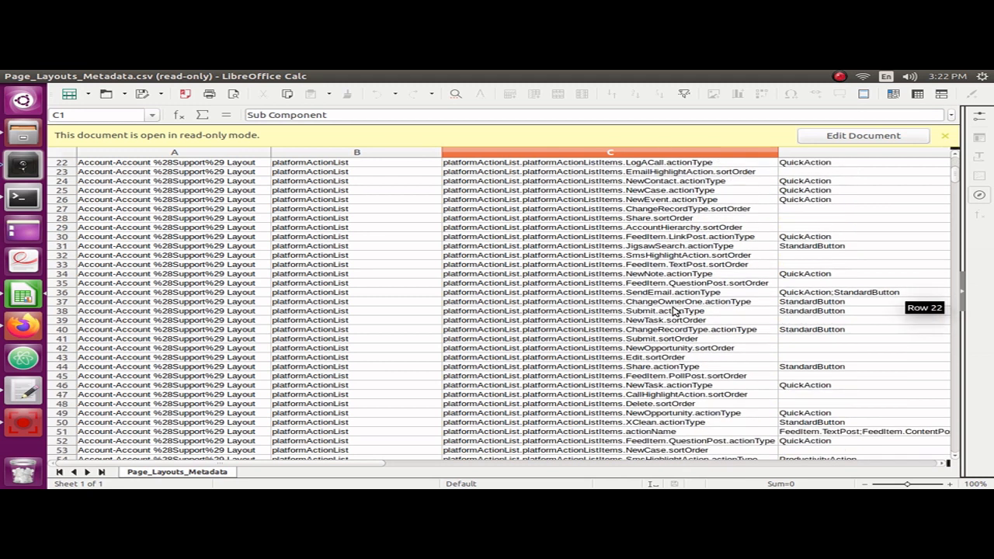
scroll(down, 3)
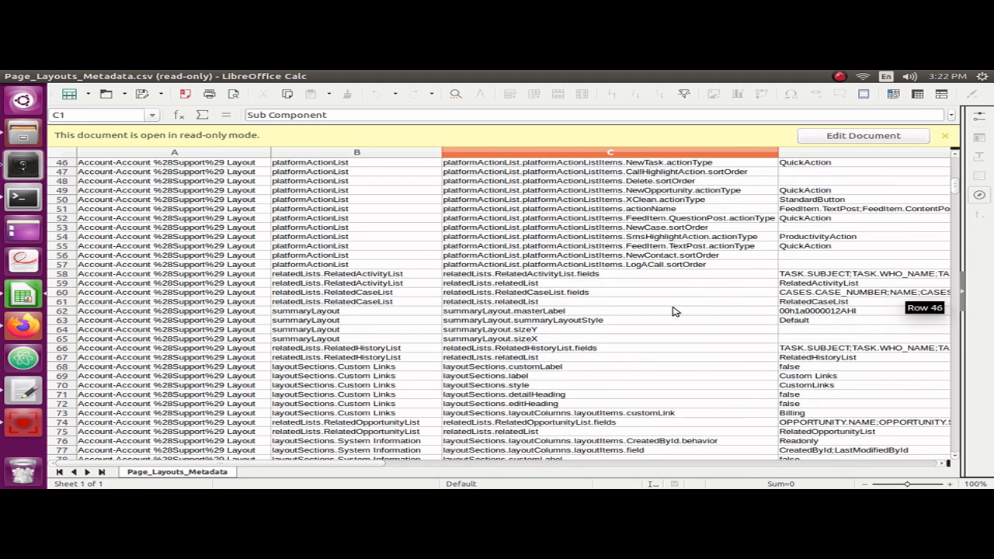
scroll(down, 3)
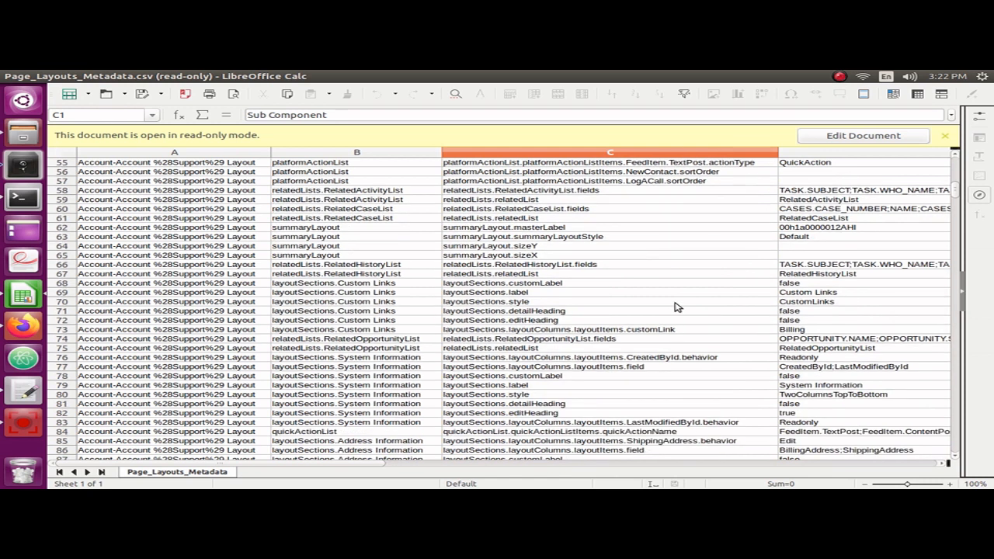
mouse_move(600, 343)
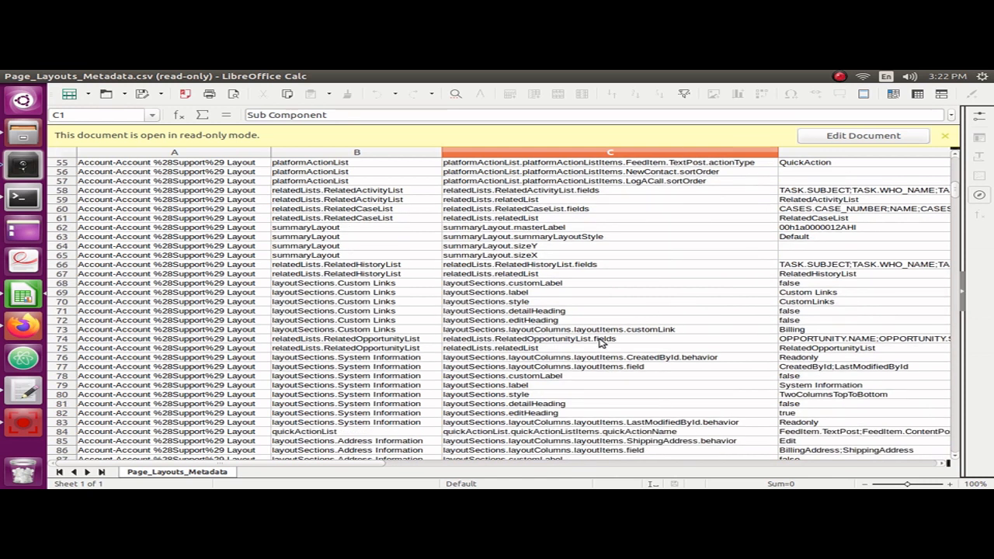
click(609, 366)
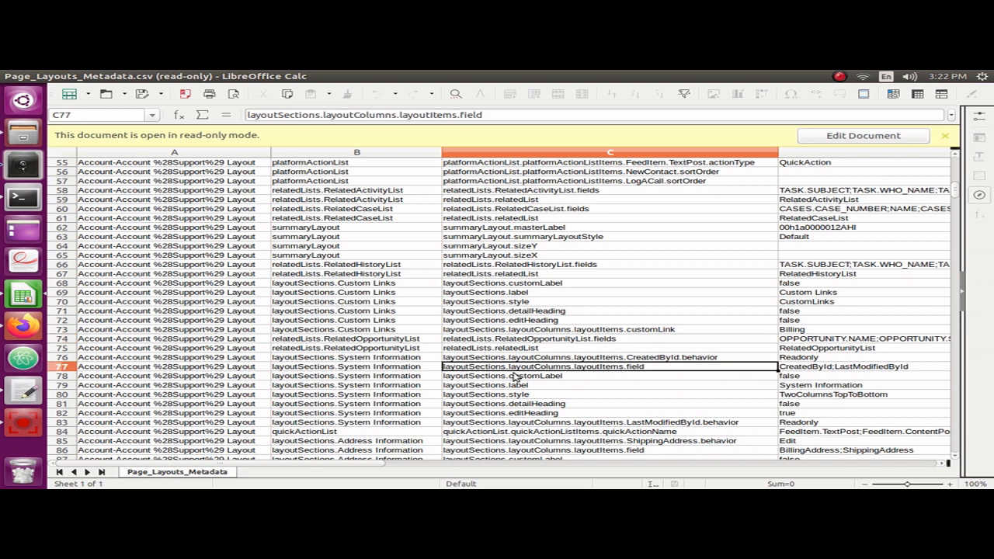
mouse_move(623, 378)
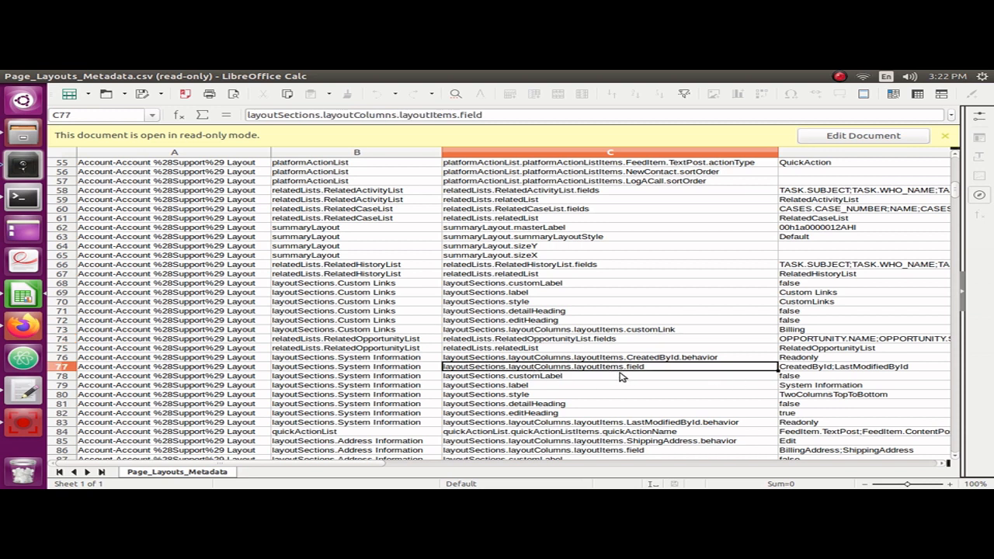
mouse_move(610, 372)
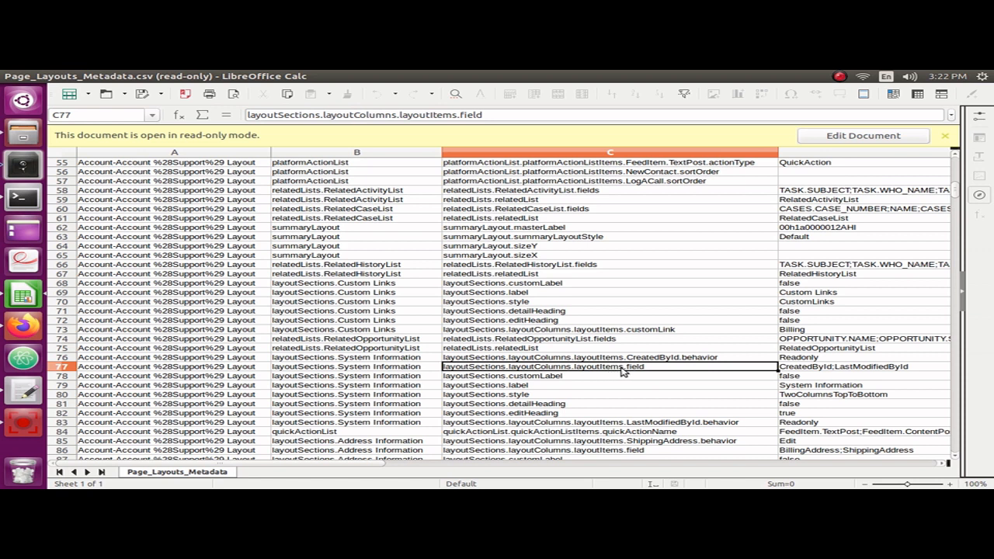
mouse_move(670, 381)
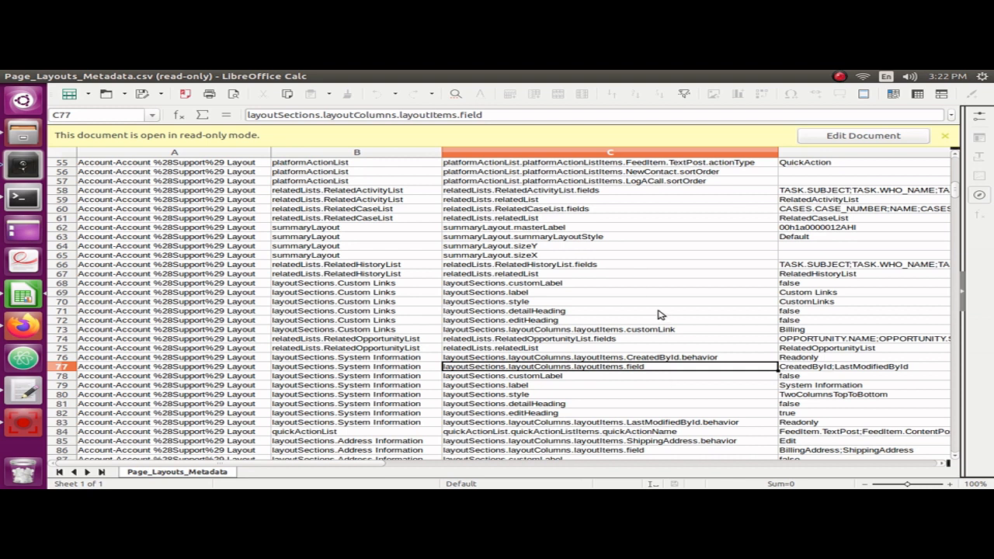
mouse_move(670, 245)
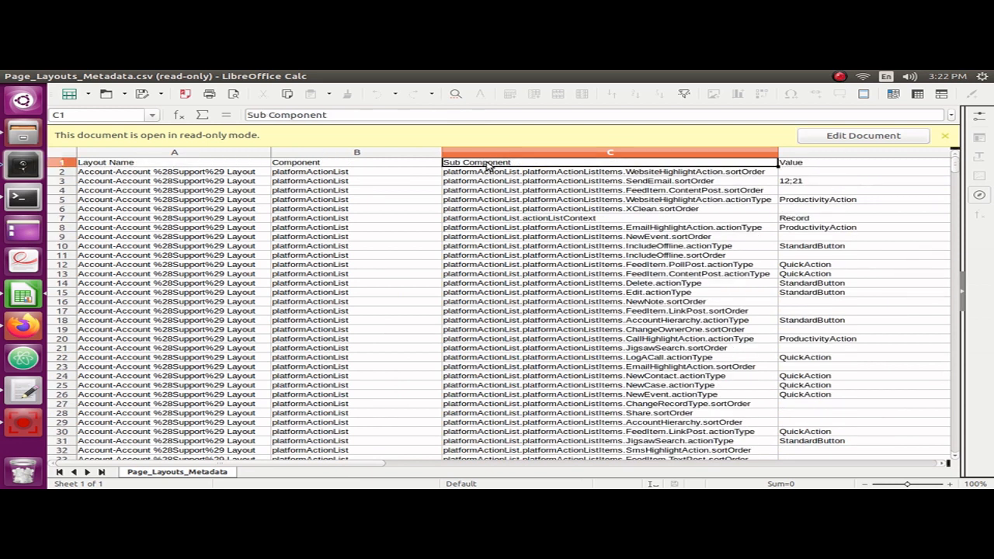
click(356, 162)
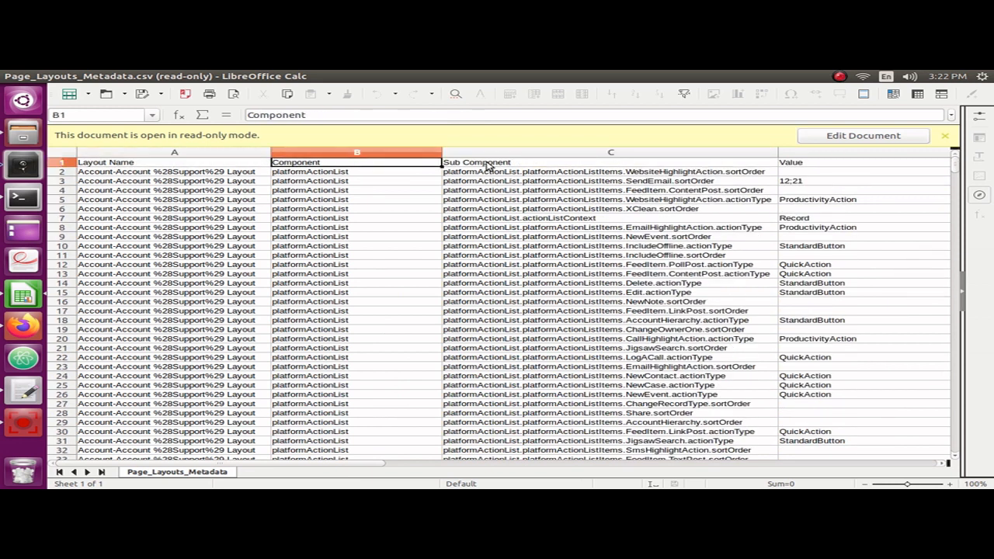